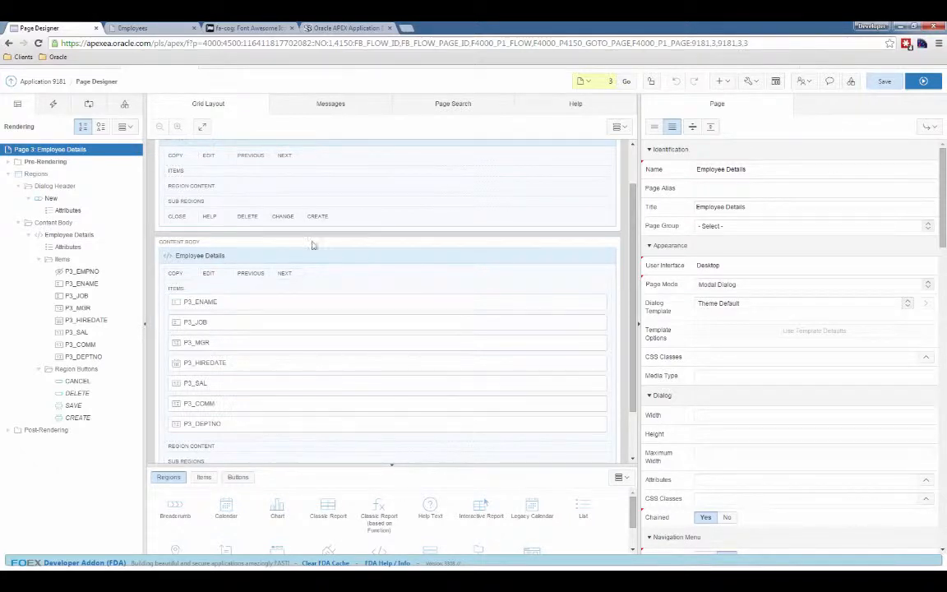
pyautogui.moveTo(194, 320)
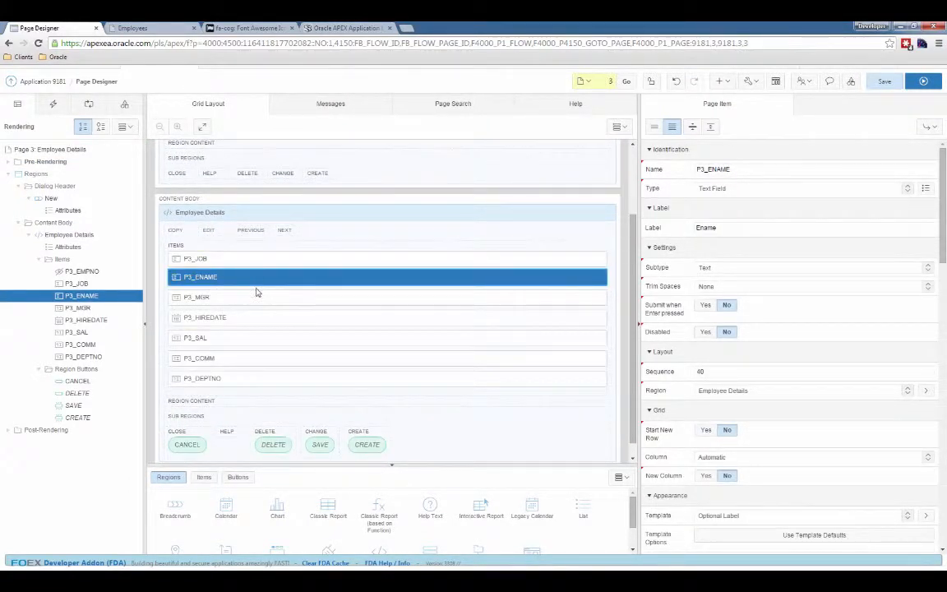
# Step: Scroll through the Grid Layout to review the Employee Details region and P3_ENAME field
pyautogui.scroll(-3)
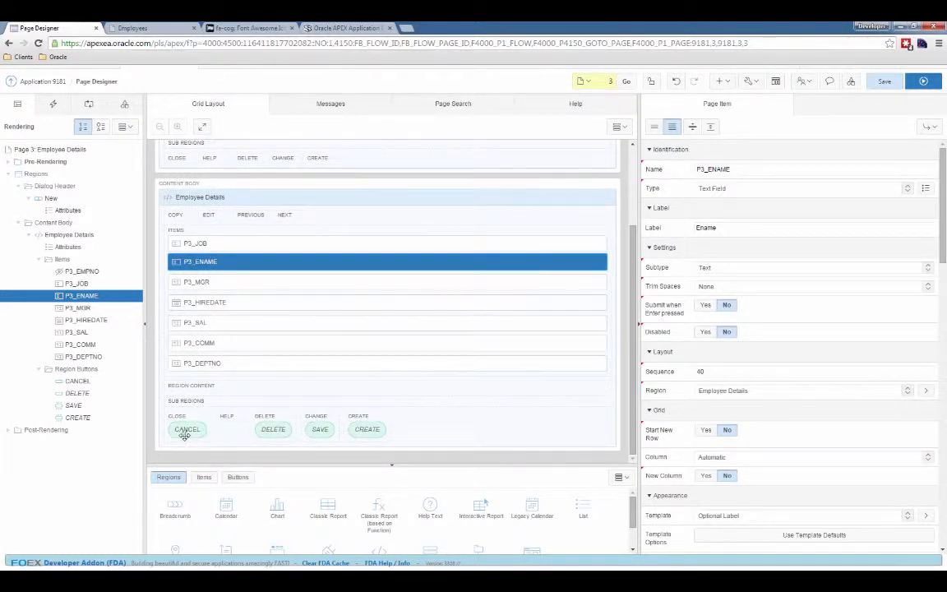
pyautogui.moveTo(283, 336)
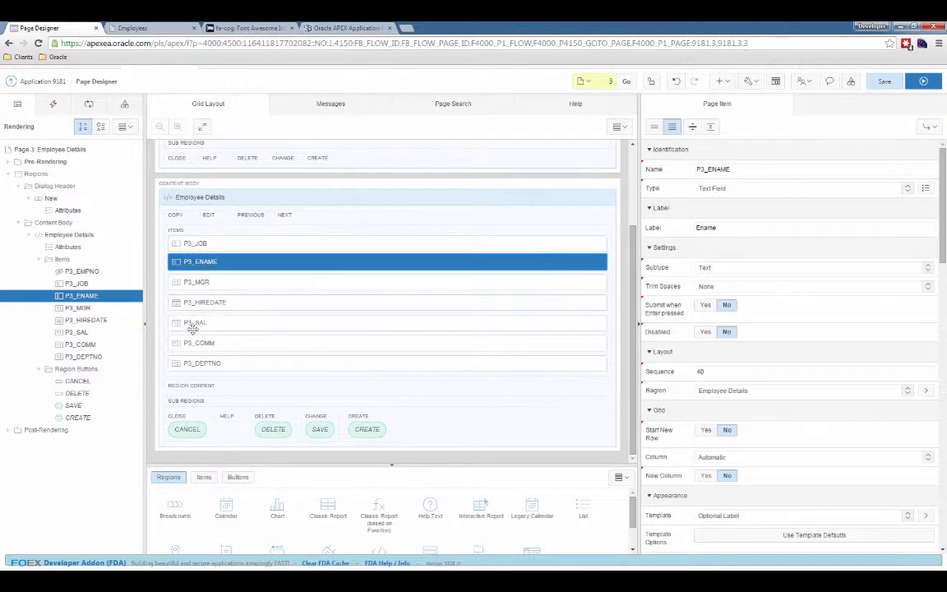
pyautogui.moveTo(203, 302)
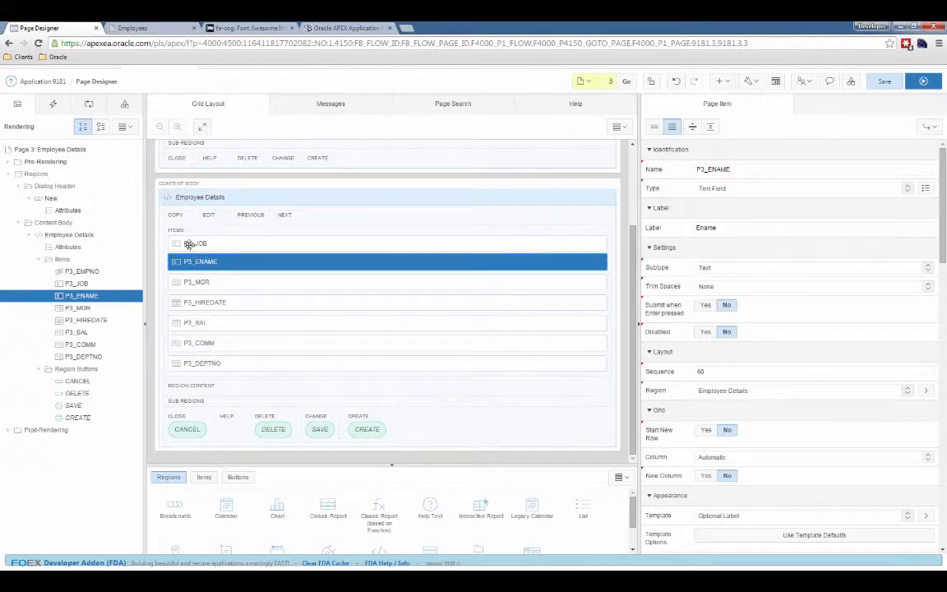
pyautogui.moveTo(266, 362)
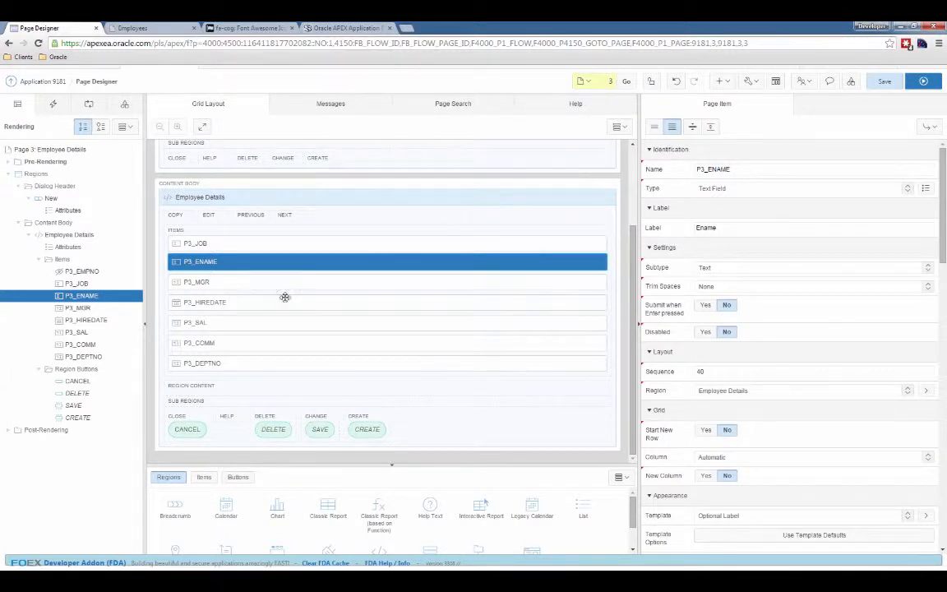
pyautogui.scroll(-3)
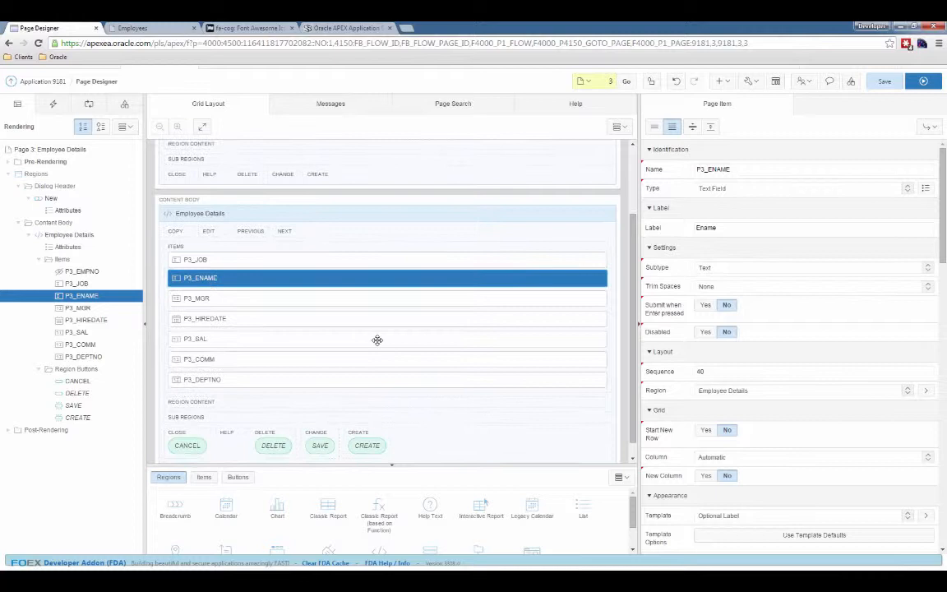
pyautogui.moveTo(391, 332)
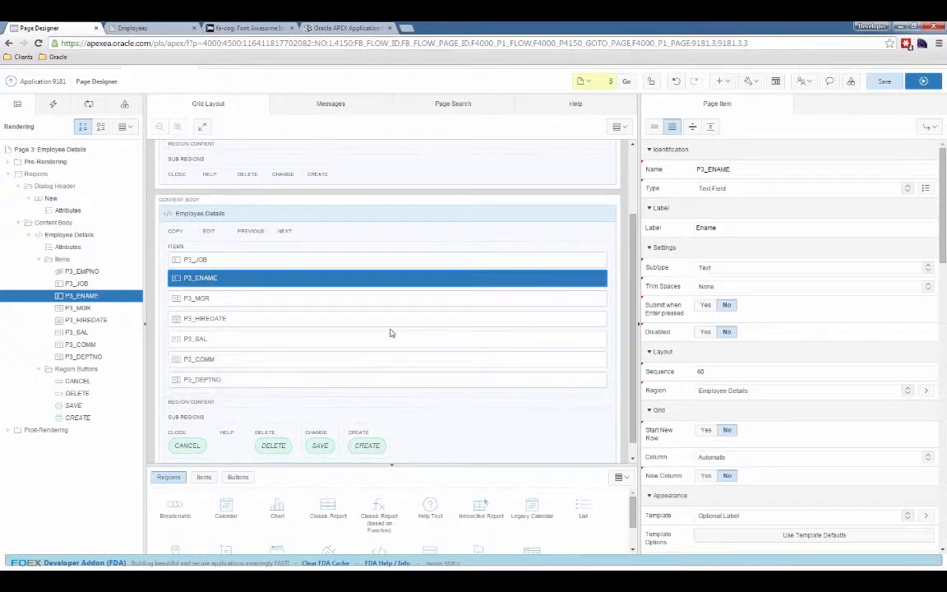
pyautogui.moveTo(394, 332)
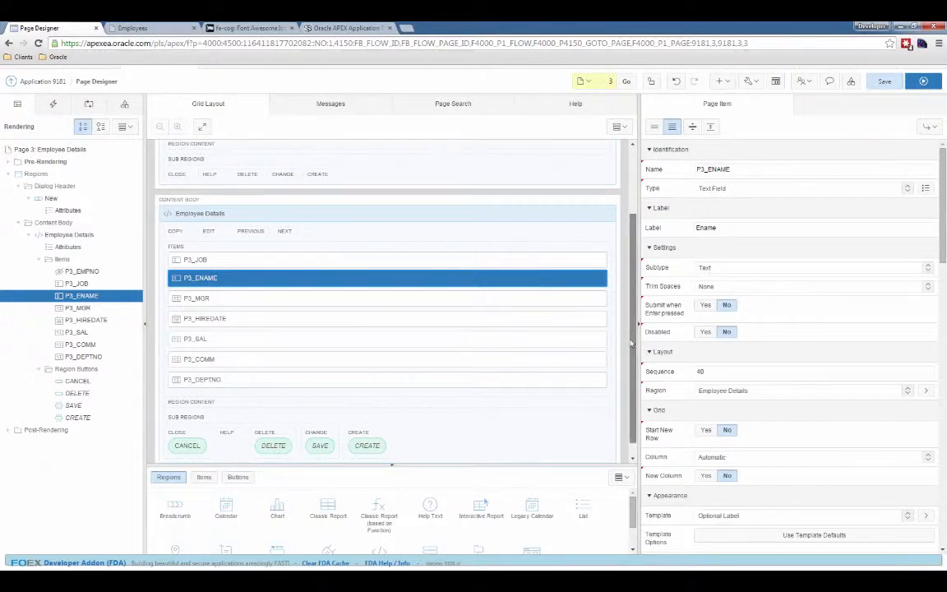
pyautogui.scroll(-3)
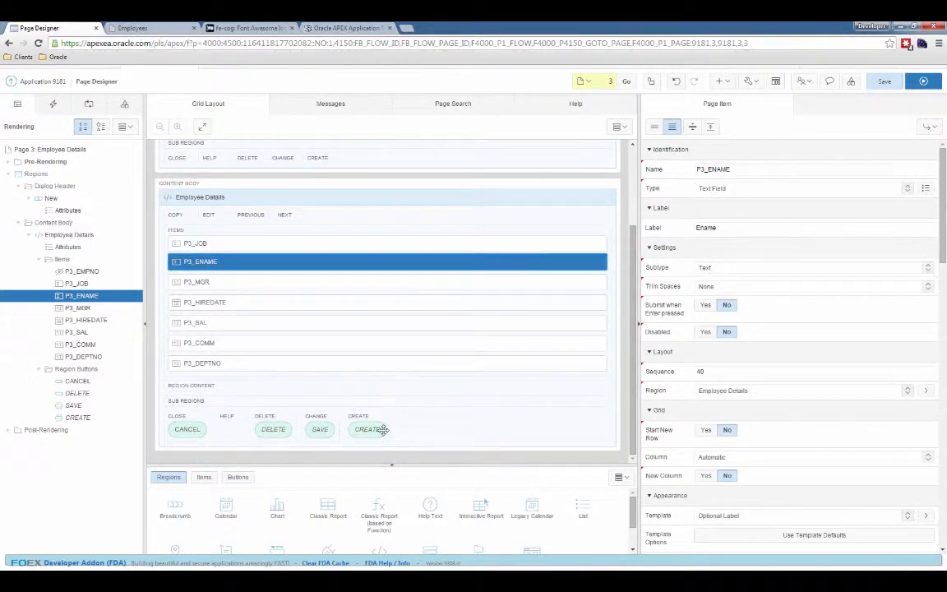
pyautogui.moveTo(403, 440)
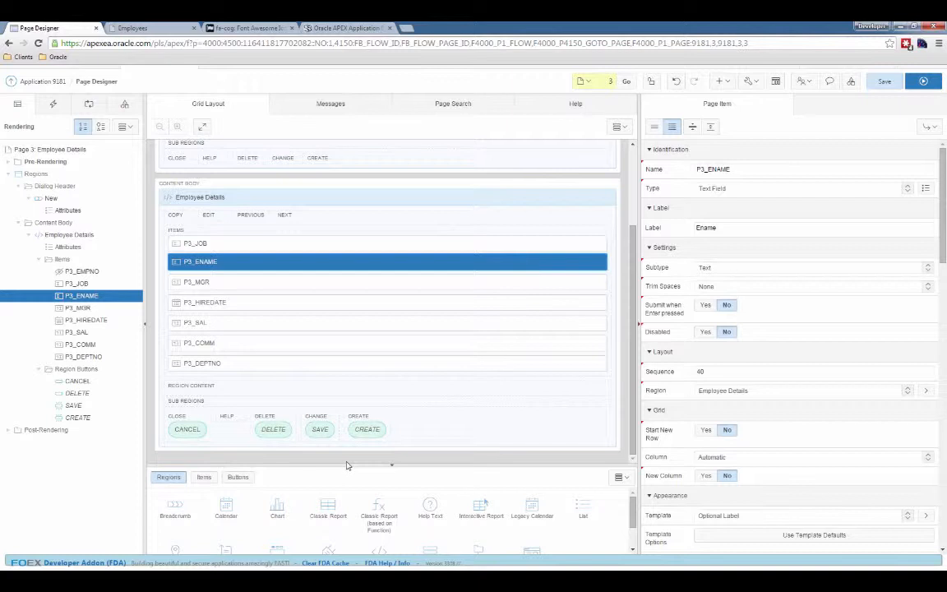
# Step: Review the CANCEL, DELETE and SAVE buttons' properties, SAVE showing Apply Changes with Submit Page
pyautogui.click(187, 427)
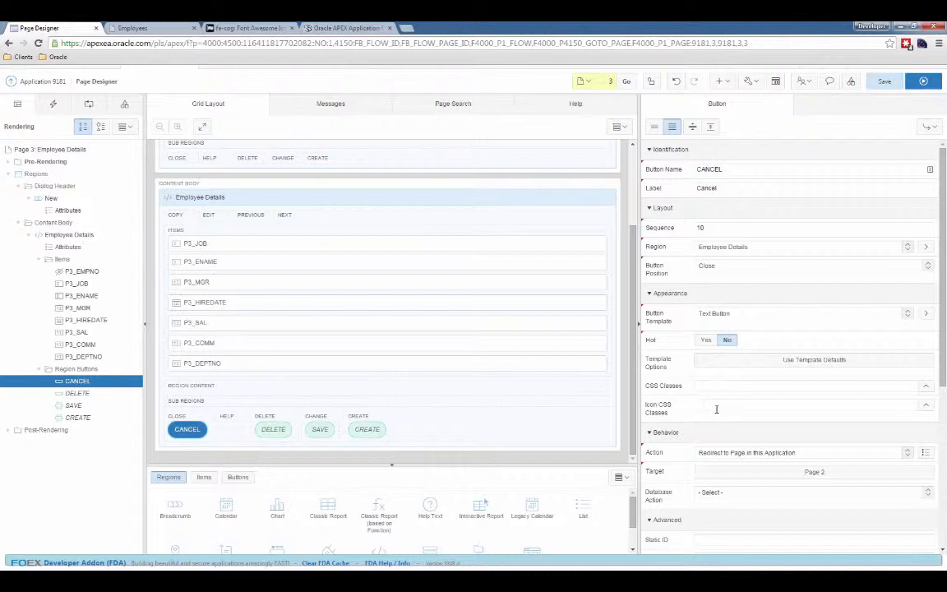
pyautogui.moveTo(726, 380)
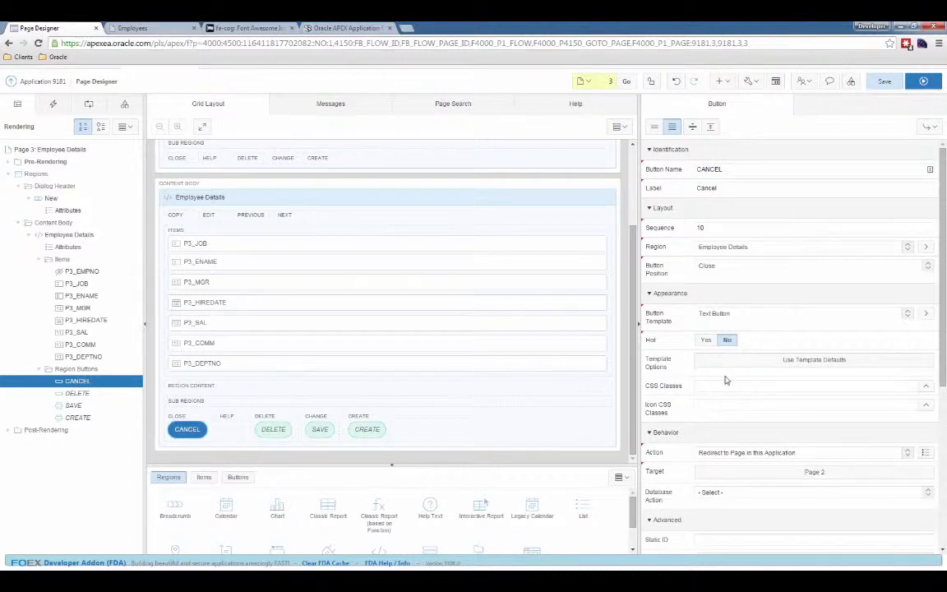
pyautogui.moveTo(777, 399)
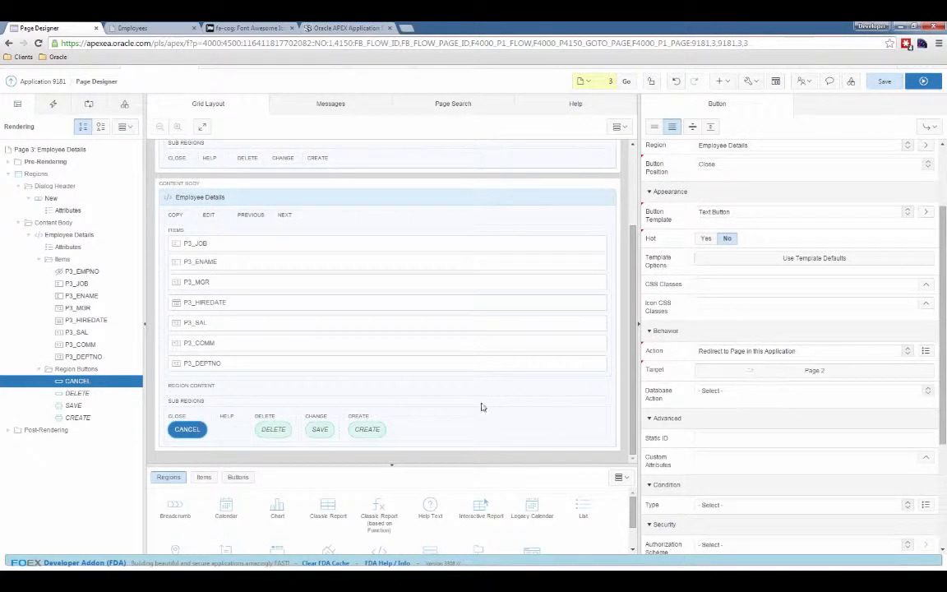
pyautogui.click(77, 393)
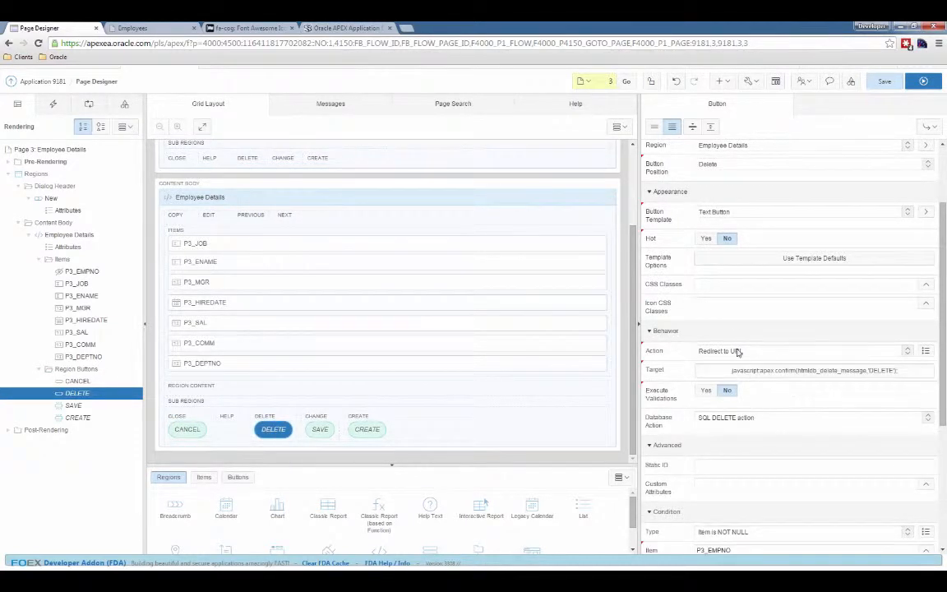
pyautogui.click(72, 404)
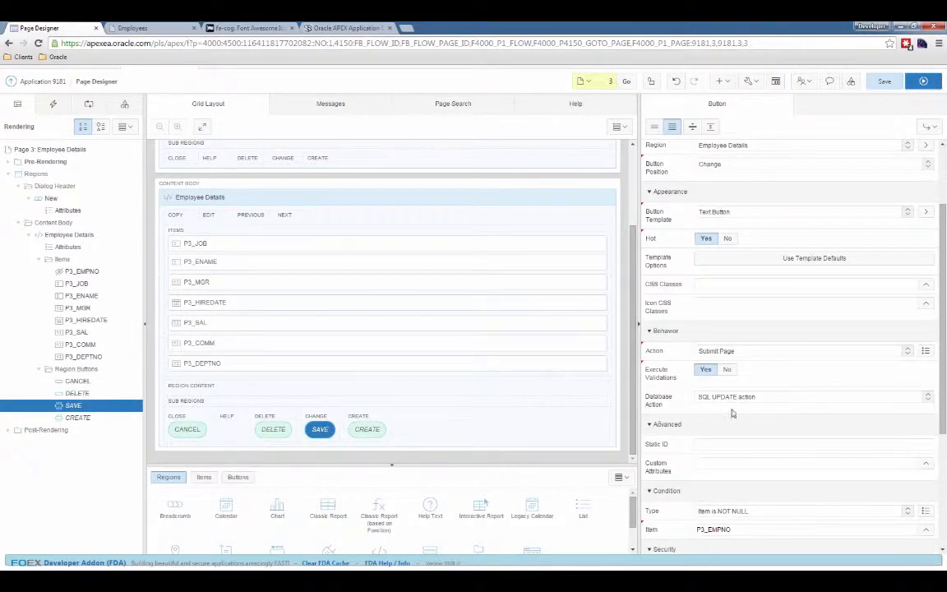
pyautogui.moveTo(765, 217)
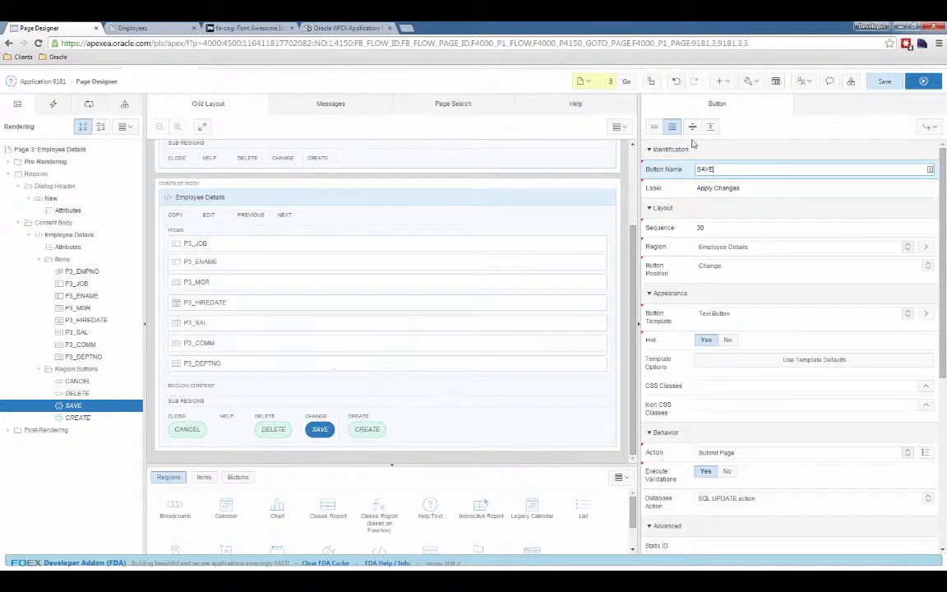
# Step: Create a new button in the Employee Details region from the Rendering tree context menu
pyautogui.click(749, 81)
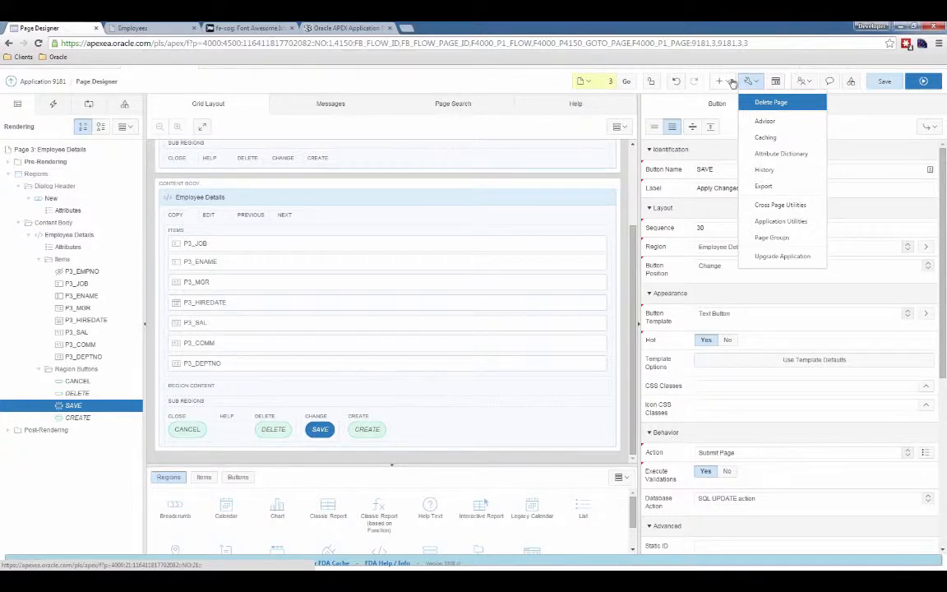
pyautogui.click(718, 80)
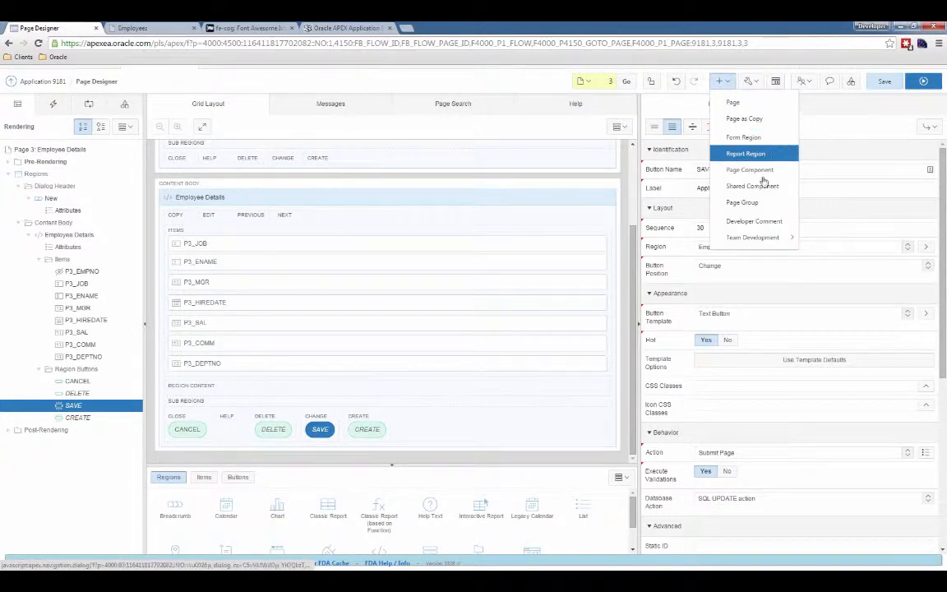
pyautogui.moveTo(750, 169)
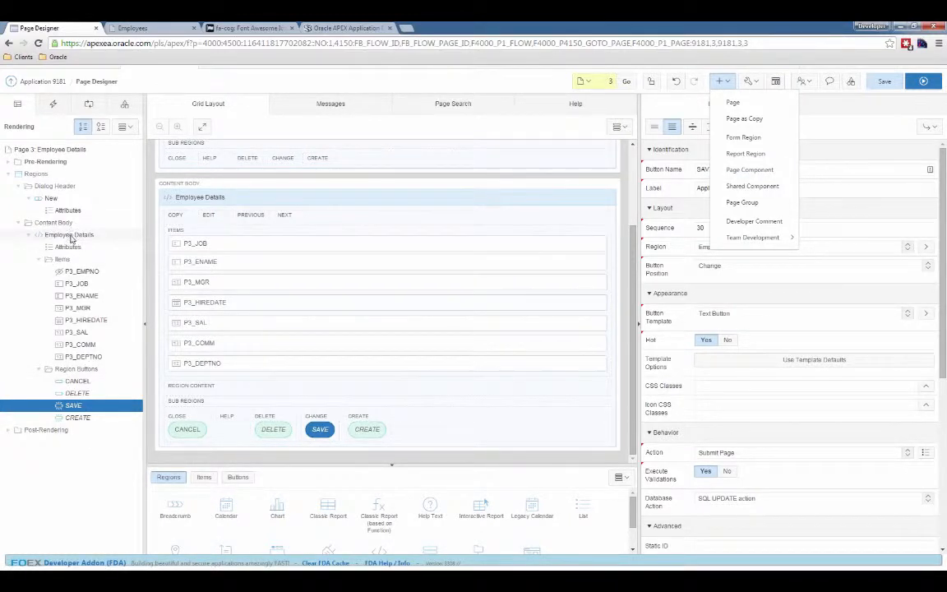
pyautogui.rightClick(69, 233)
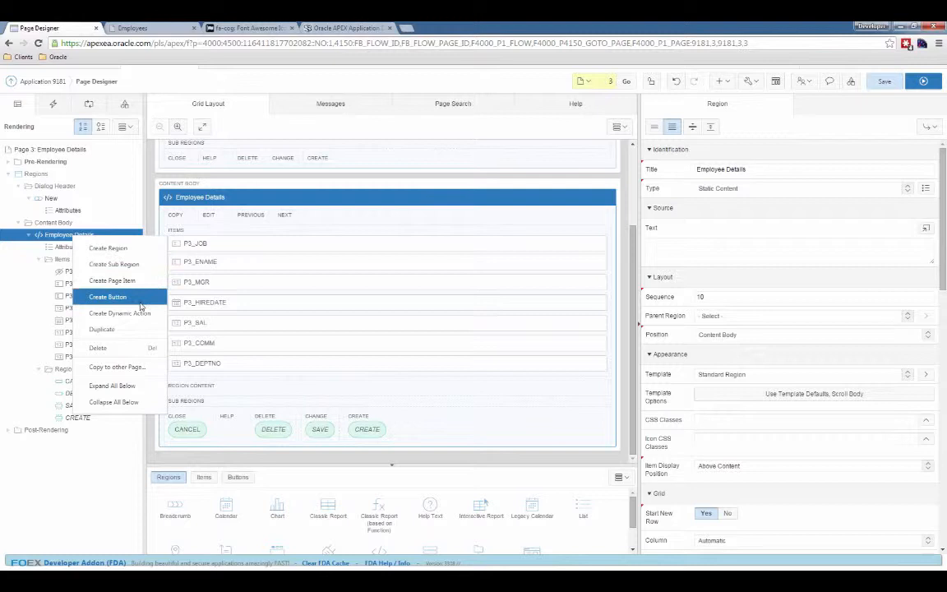
pyautogui.click(108, 296)
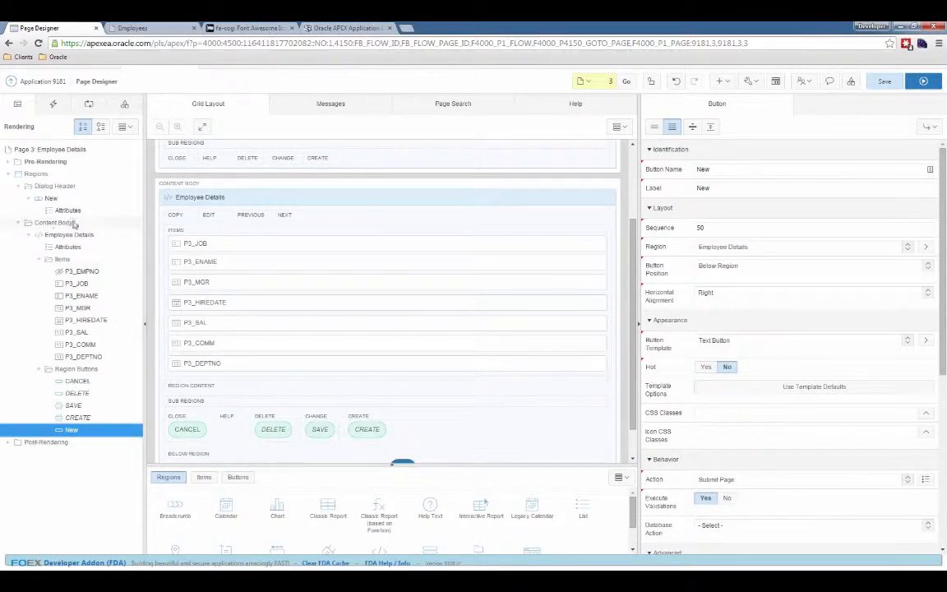
pyautogui.click(69, 233)
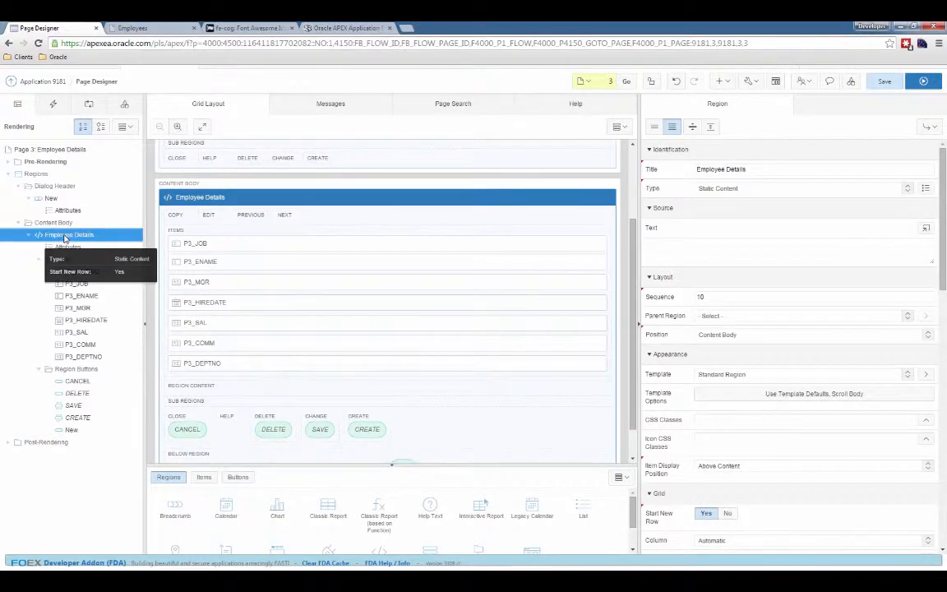
pyautogui.rightClick(69, 233)
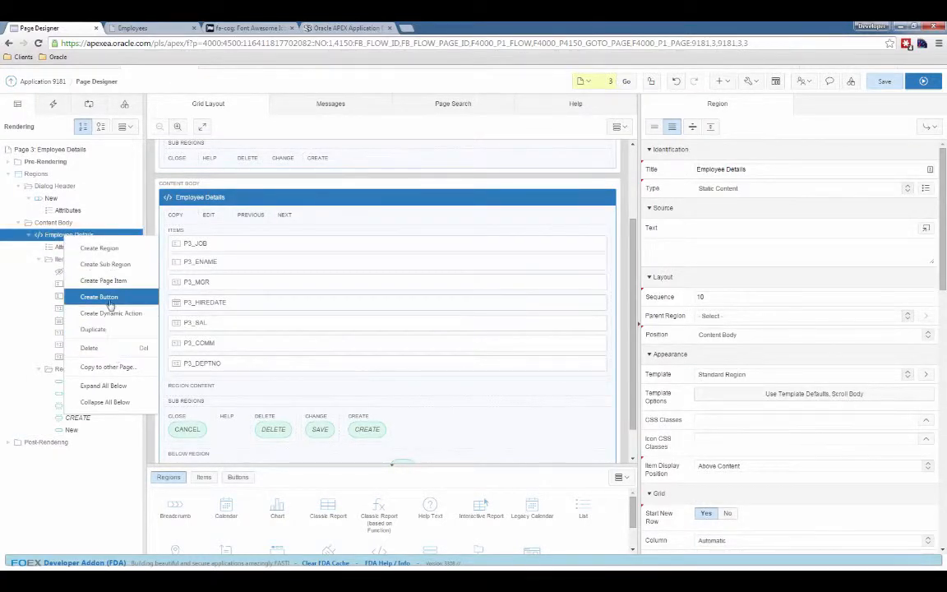
pyautogui.click(98, 296)
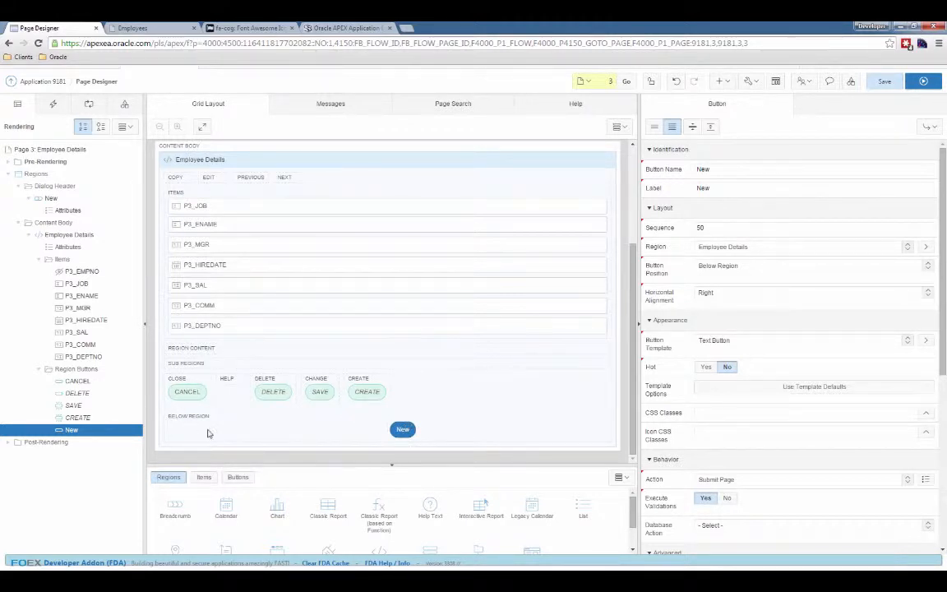
pyautogui.moveTo(403, 429)
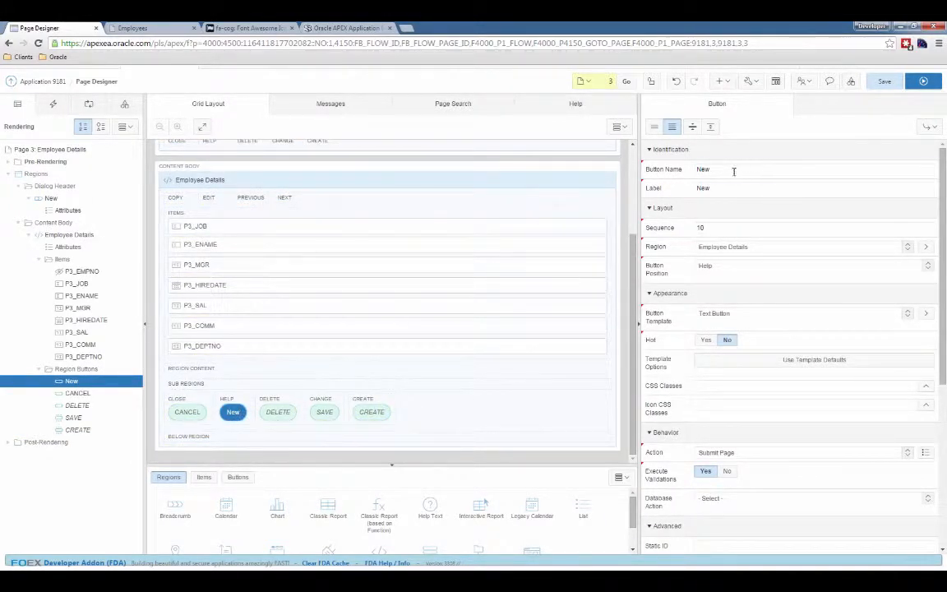
# Step: Name the new button SAVE2 with label Save 2
pyautogui.write('SAVE2')
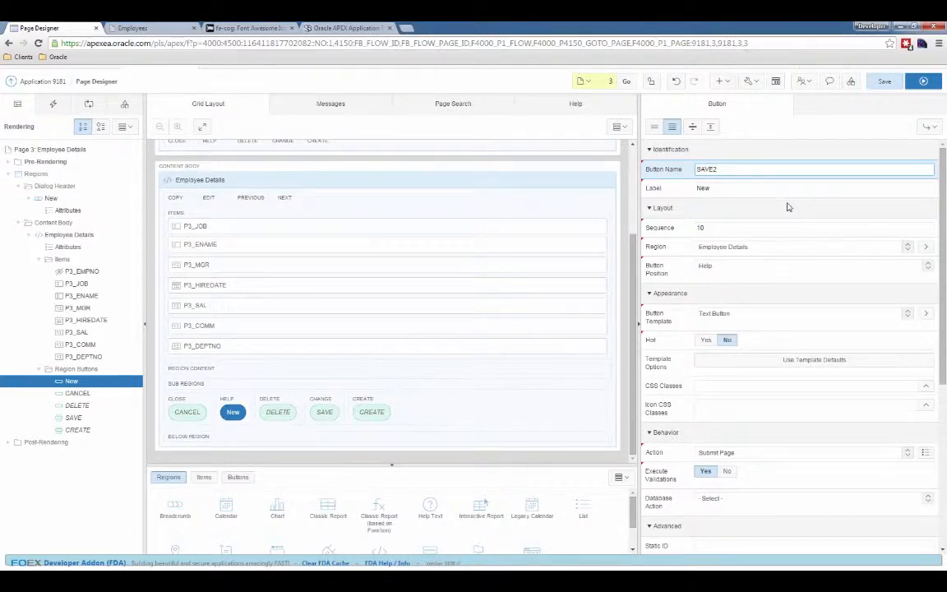
pyautogui.moveTo(780, 210)
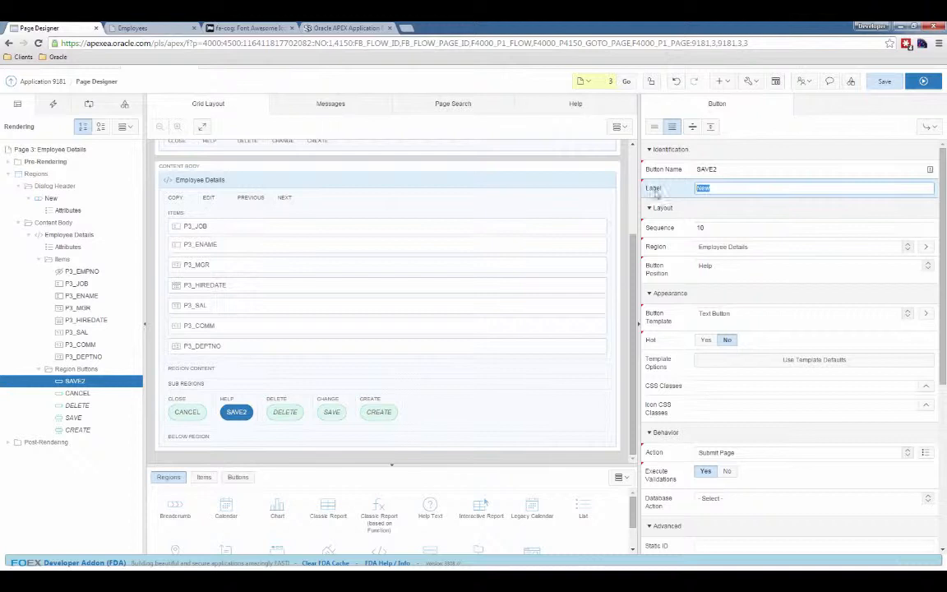
pyautogui.write('Save 2')
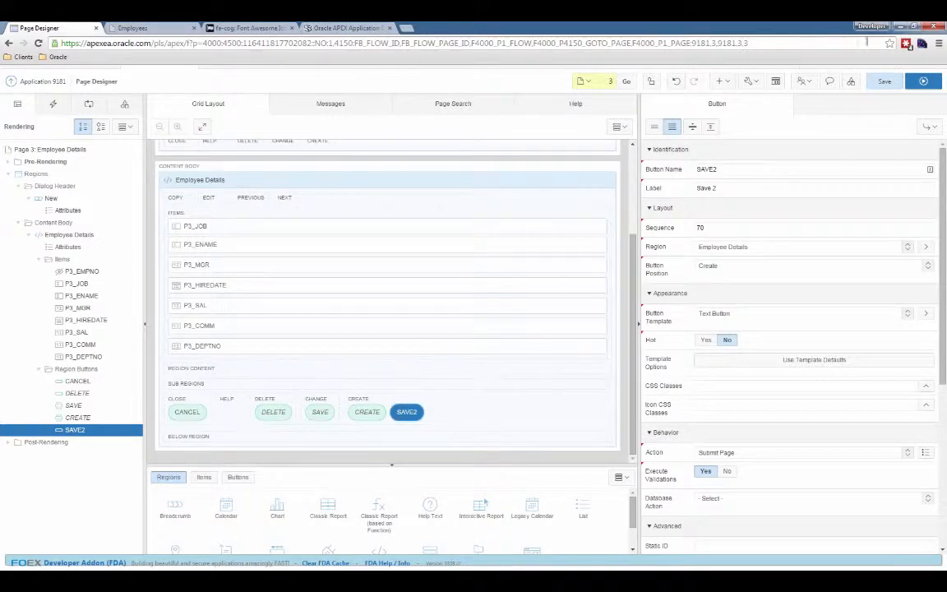
pyautogui.moveTo(499, 384)
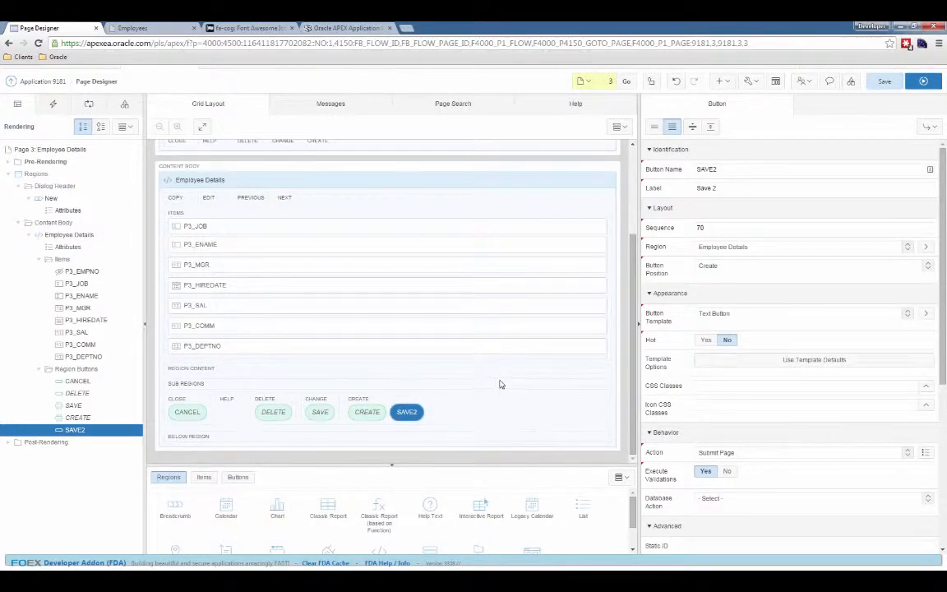
pyautogui.click(406, 411)
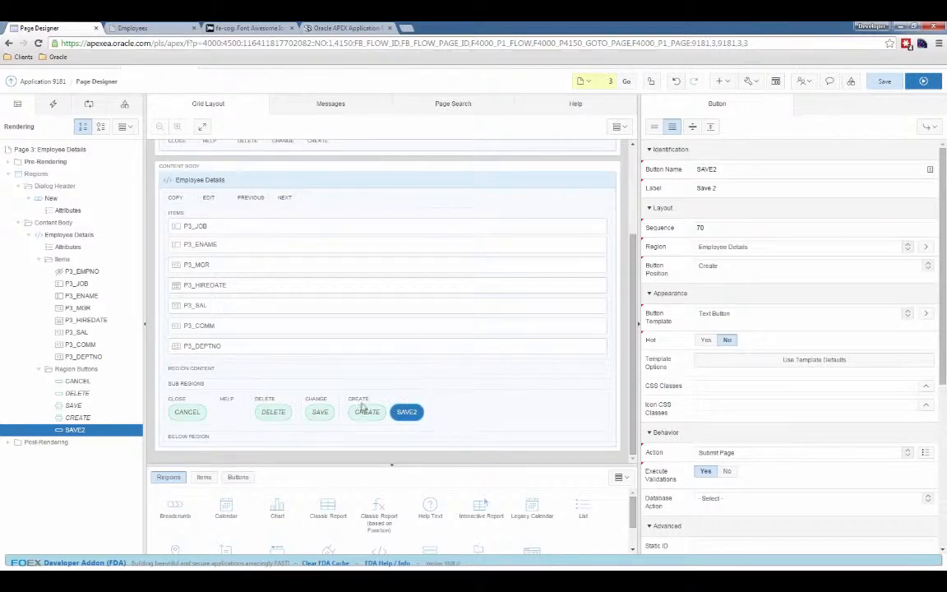
pyautogui.click(924, 80)
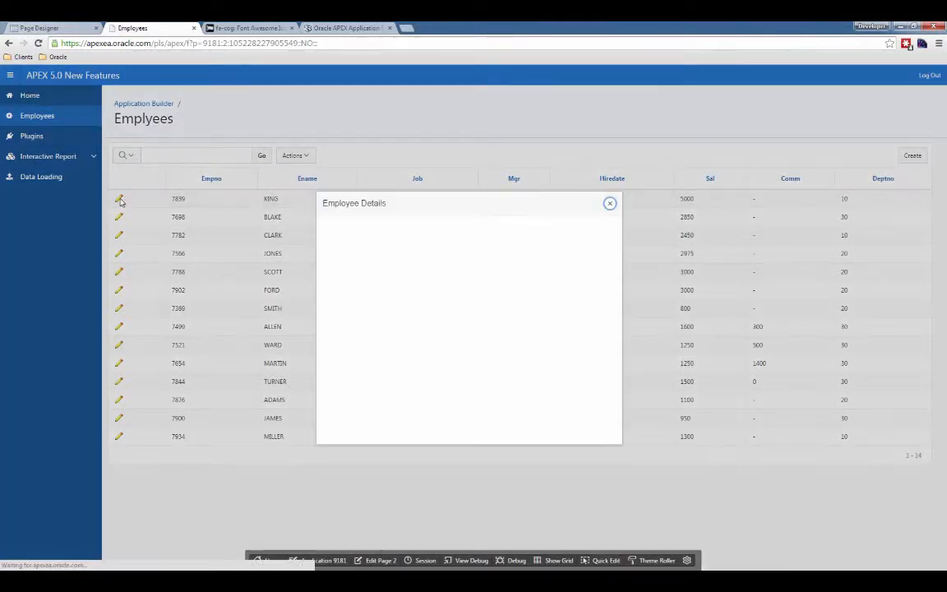
pyautogui.click(118, 197)
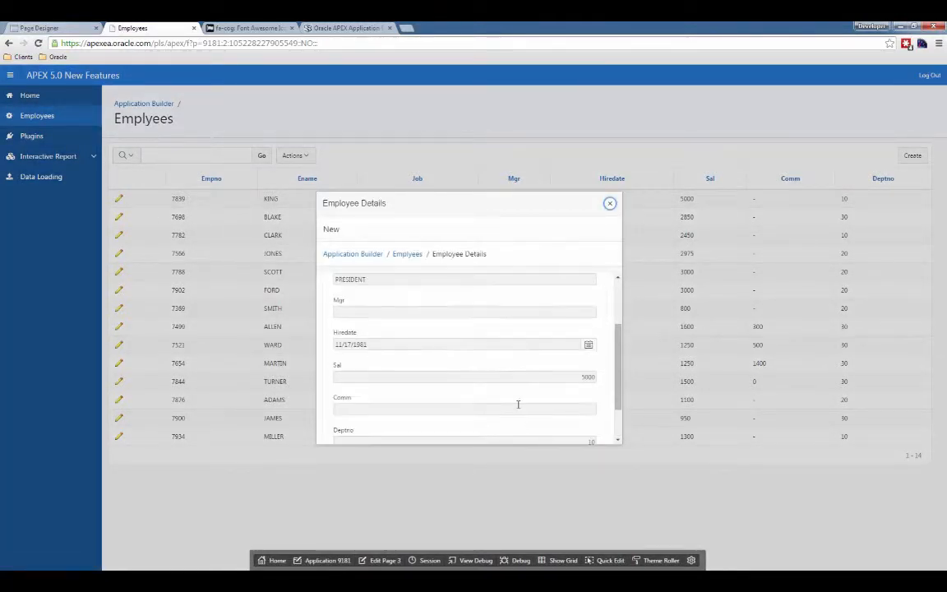
pyautogui.scroll(-3)
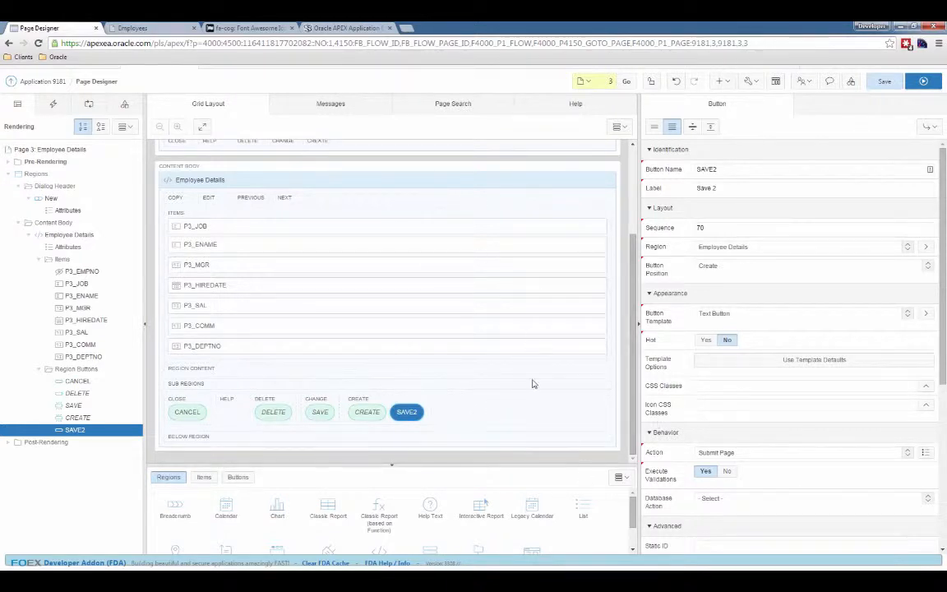
pyautogui.moveTo(585, 242)
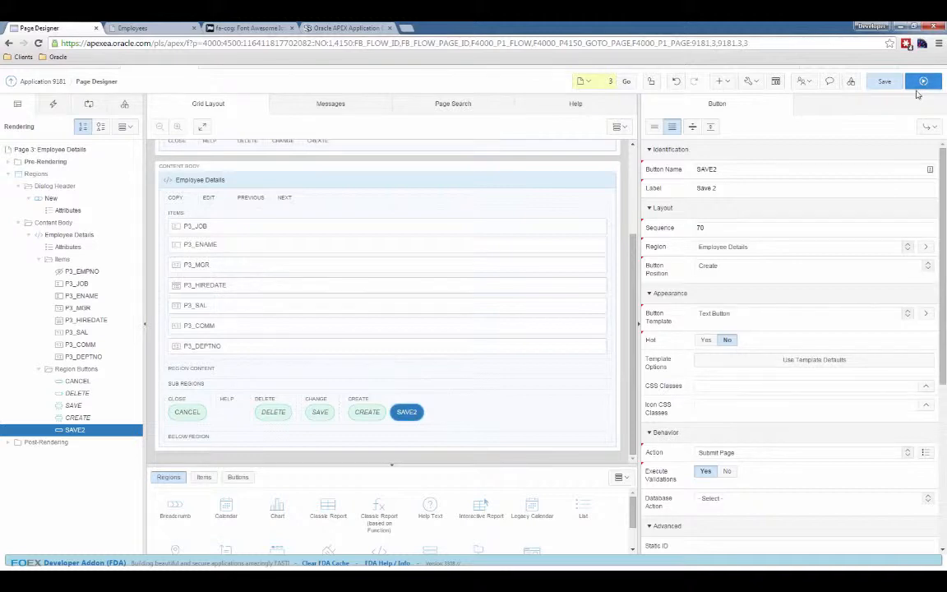
# Step: Run the page, check KING's Employee Details dialog shows Save 2, and close it
pyautogui.click(924, 82)
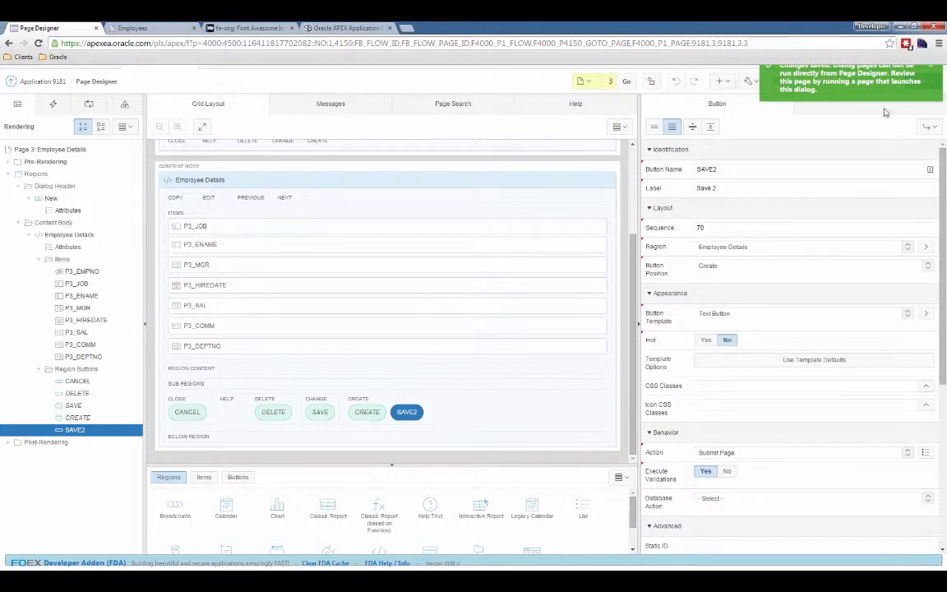
pyautogui.moveTo(802, 100)
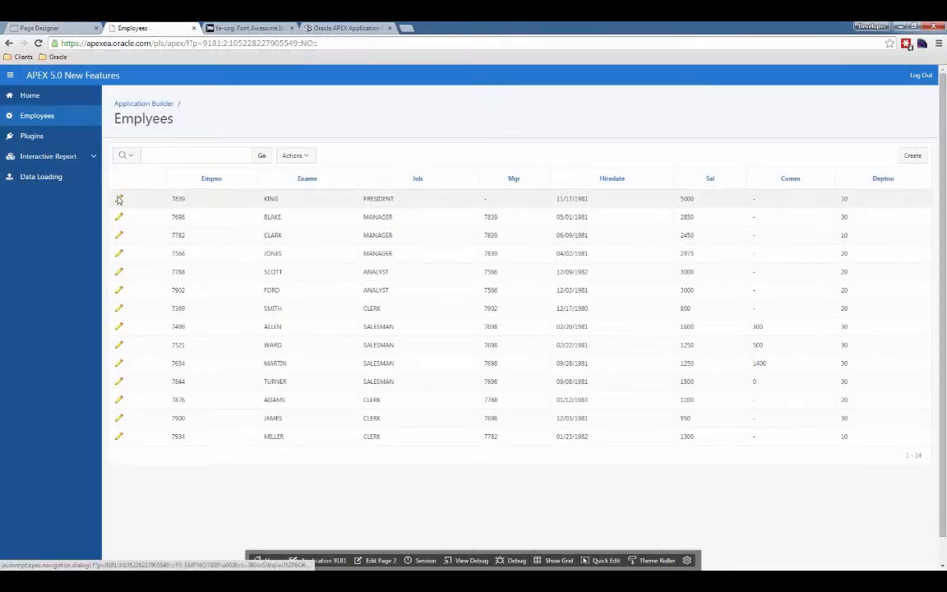
pyautogui.click(118, 198)
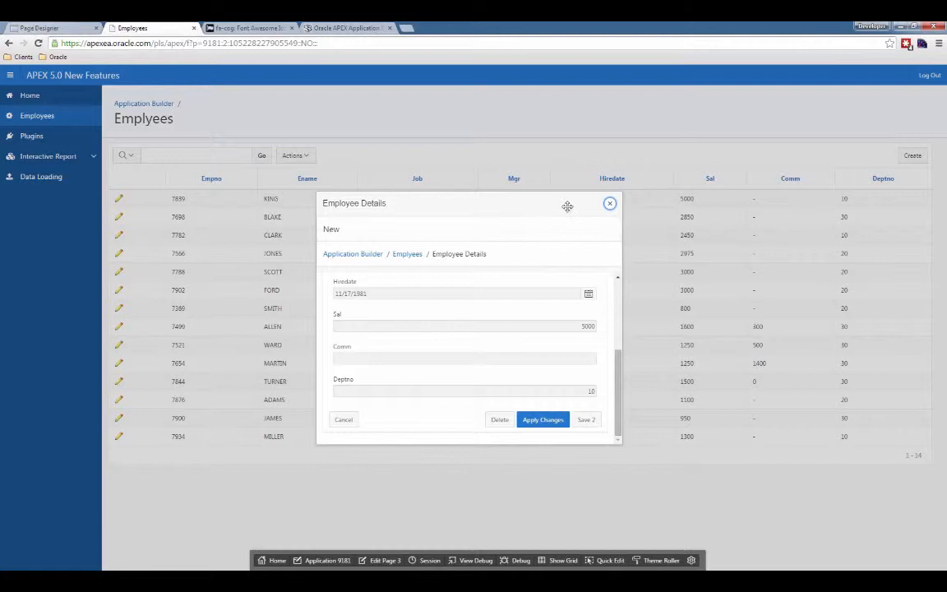
pyautogui.moveTo(556, 248)
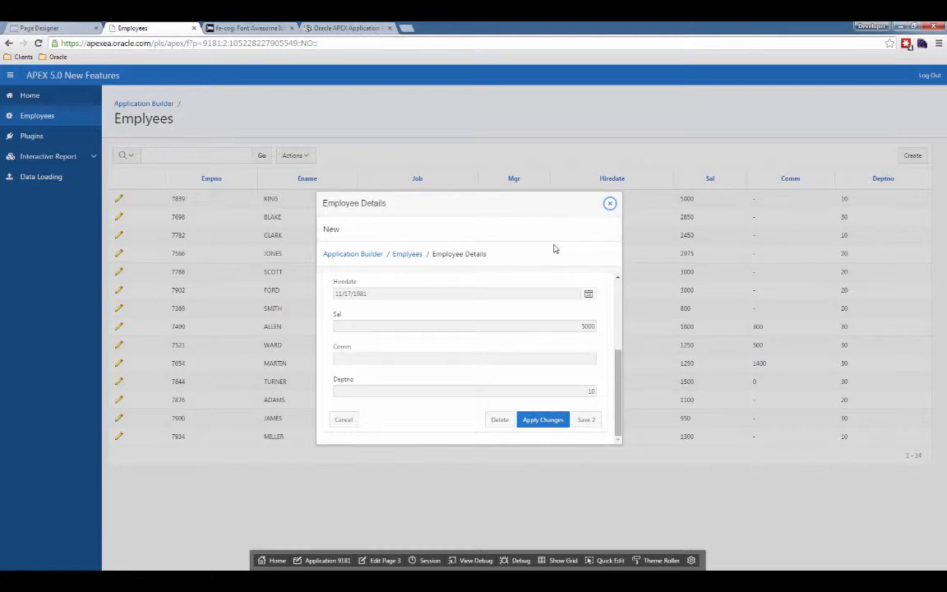
pyautogui.moveTo(545, 203)
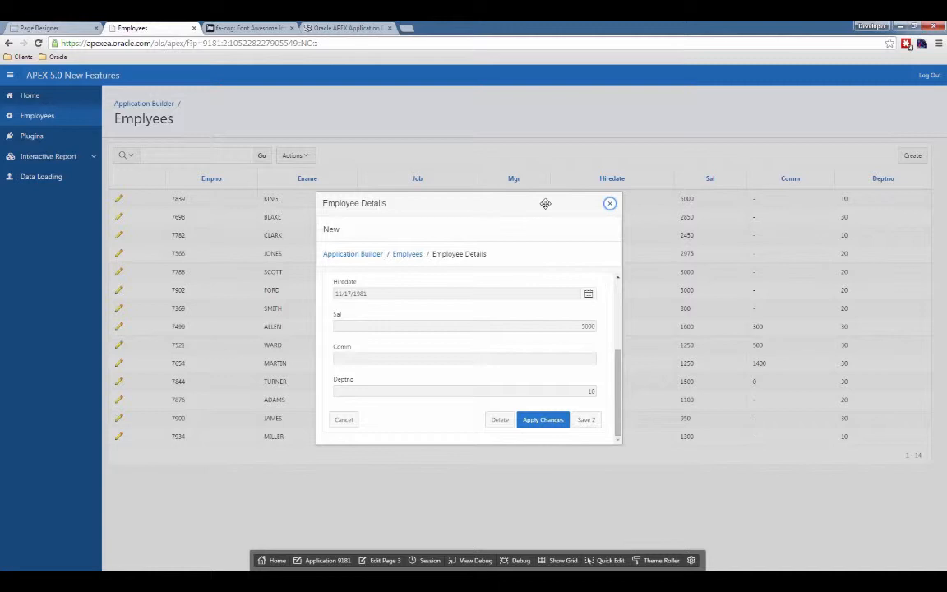
pyautogui.moveTo(581, 210)
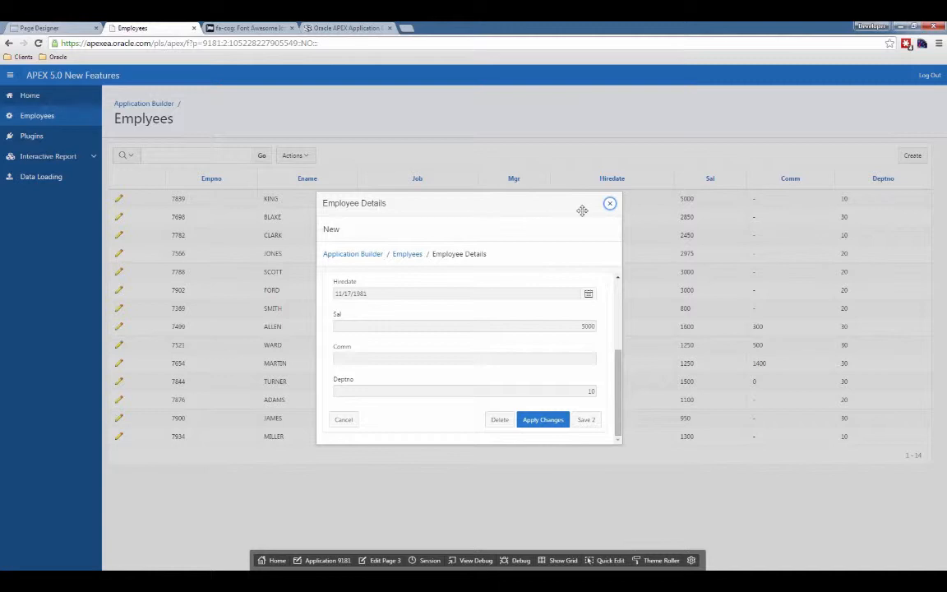
pyautogui.moveTo(610, 204)
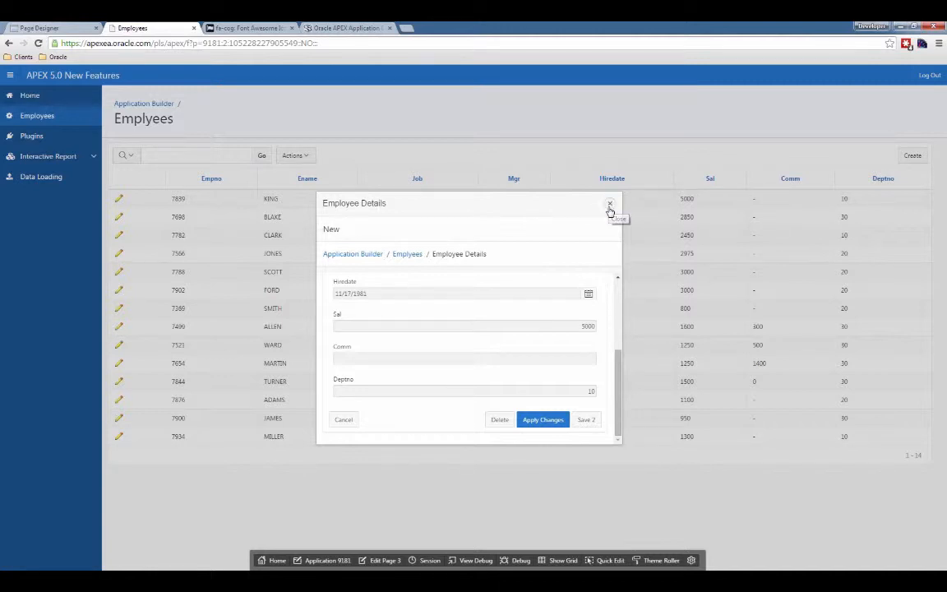
pyautogui.click(610, 203)
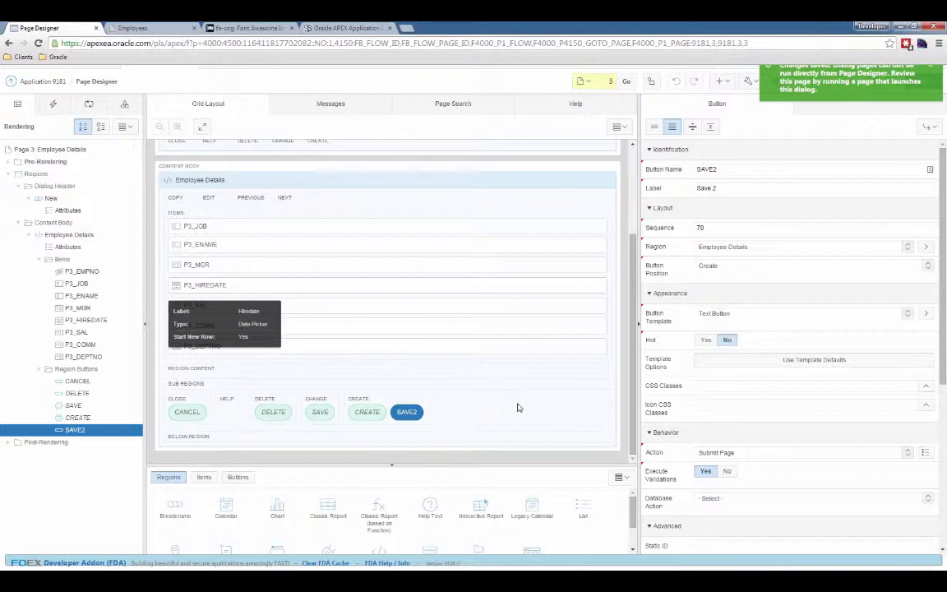
pyautogui.moveTo(562, 403)
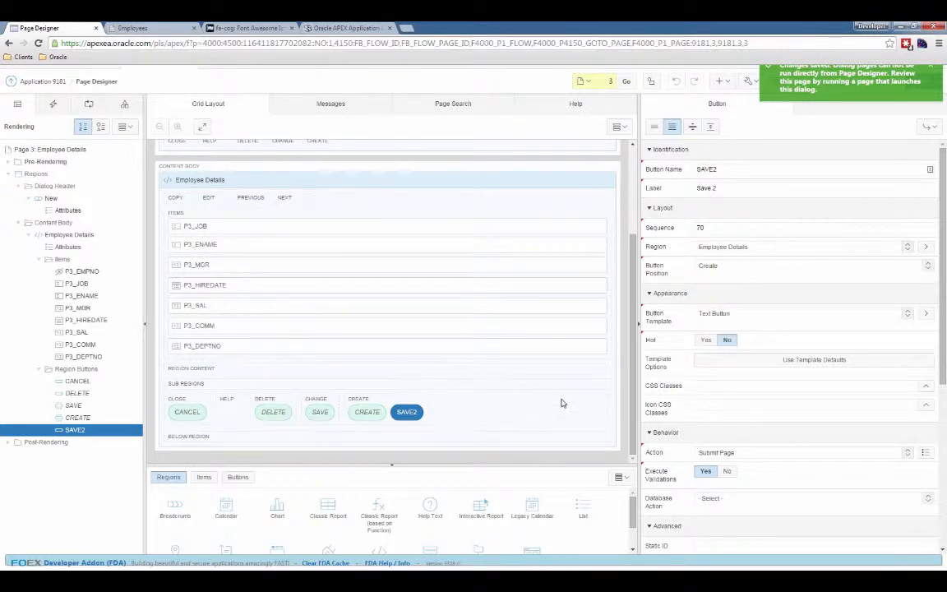
pyautogui.moveTo(584, 391)
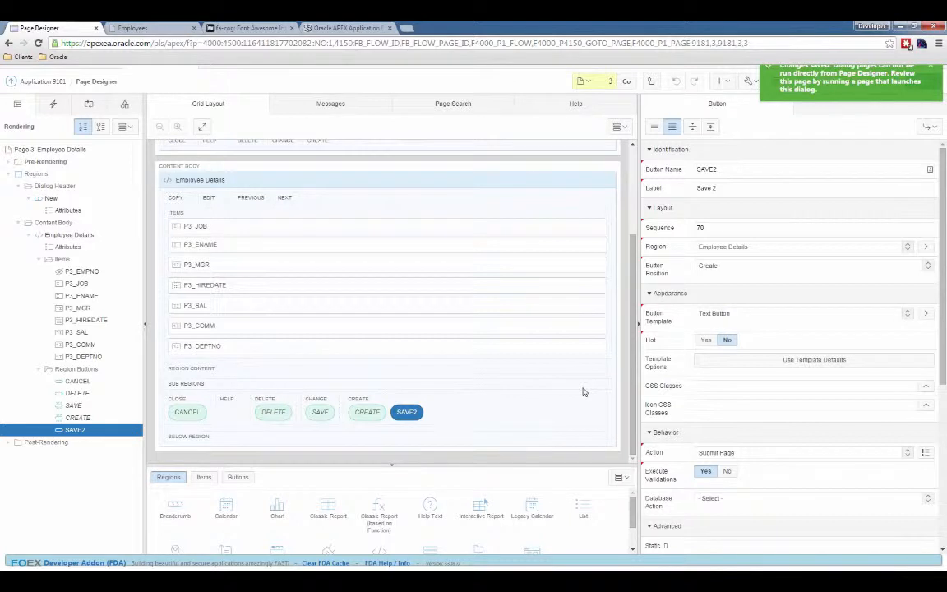
pyautogui.moveTo(552, 411)
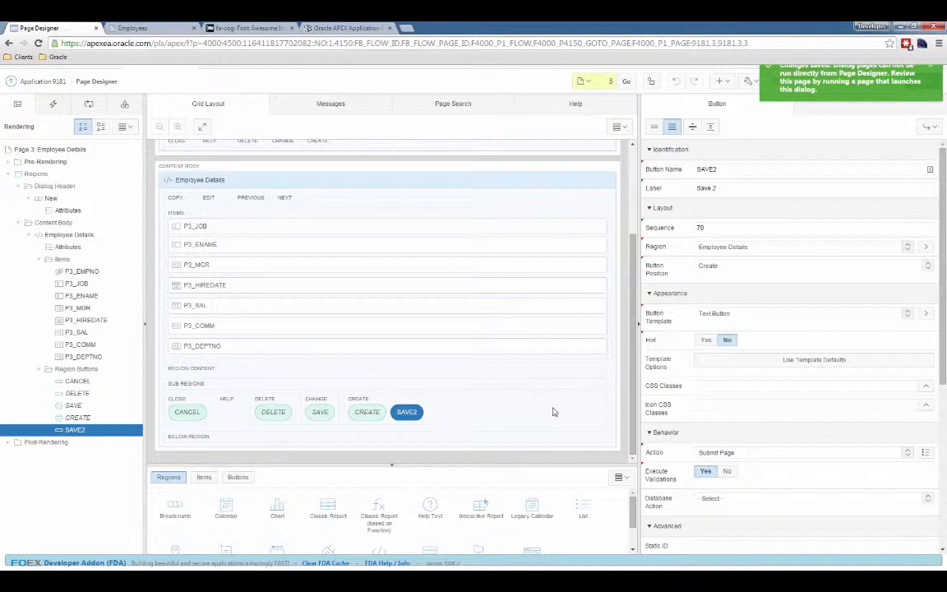
pyautogui.moveTo(539, 419)
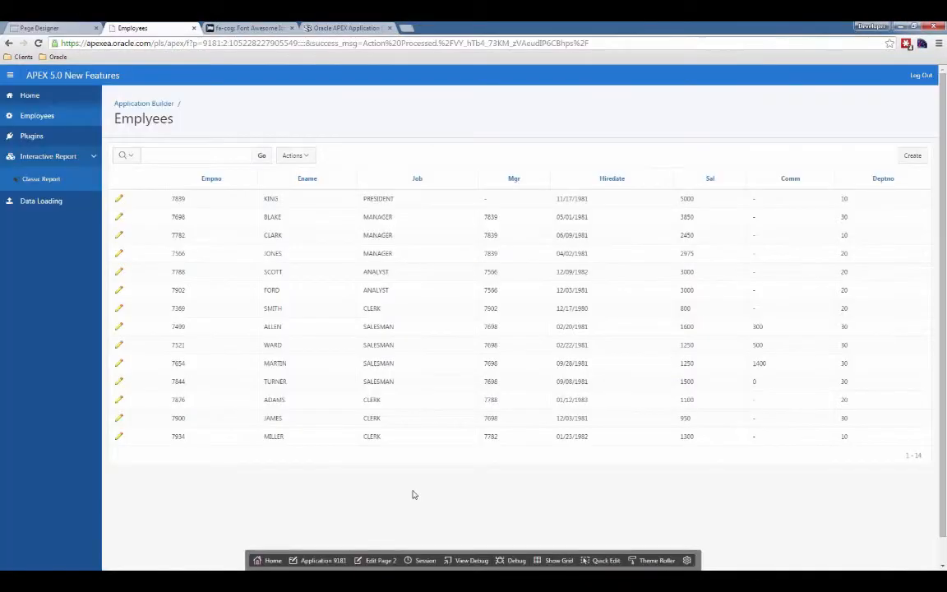
# Step: Open the Employee Details page in Page Designer via Edit Page on the developer toolbar
pyautogui.click(380, 559)
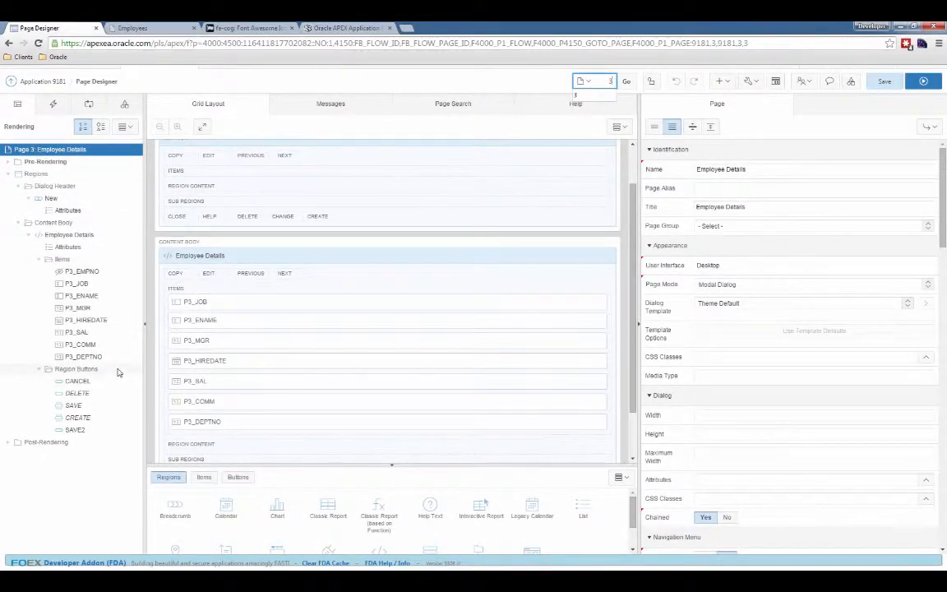
pyautogui.moveTo(112, 332)
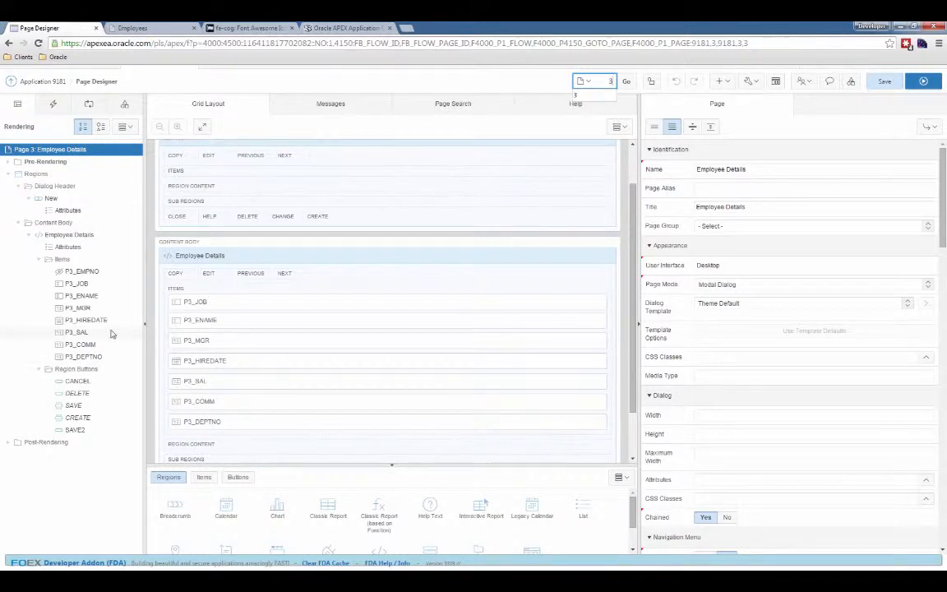
pyautogui.click(75, 283)
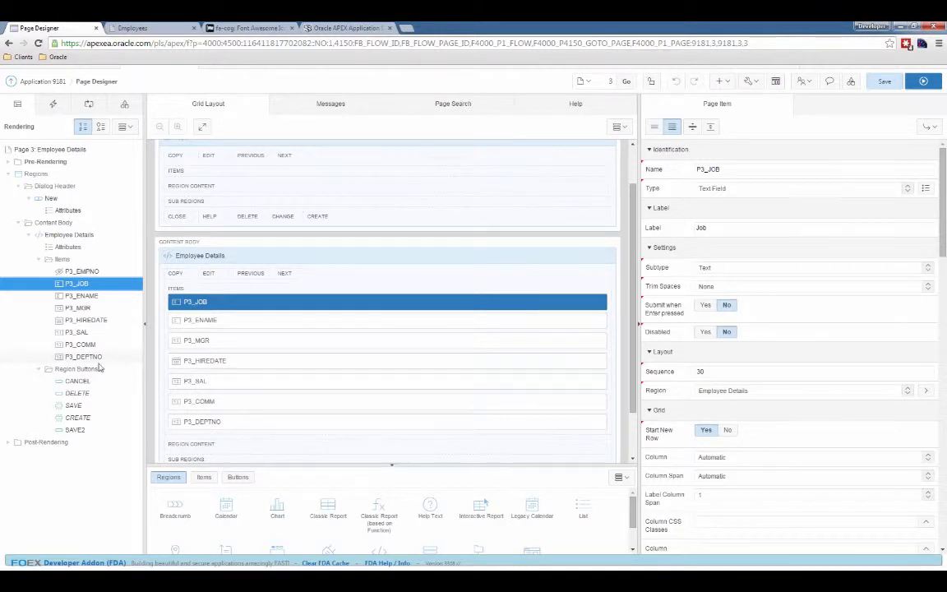
pyautogui.moveTo(97, 366)
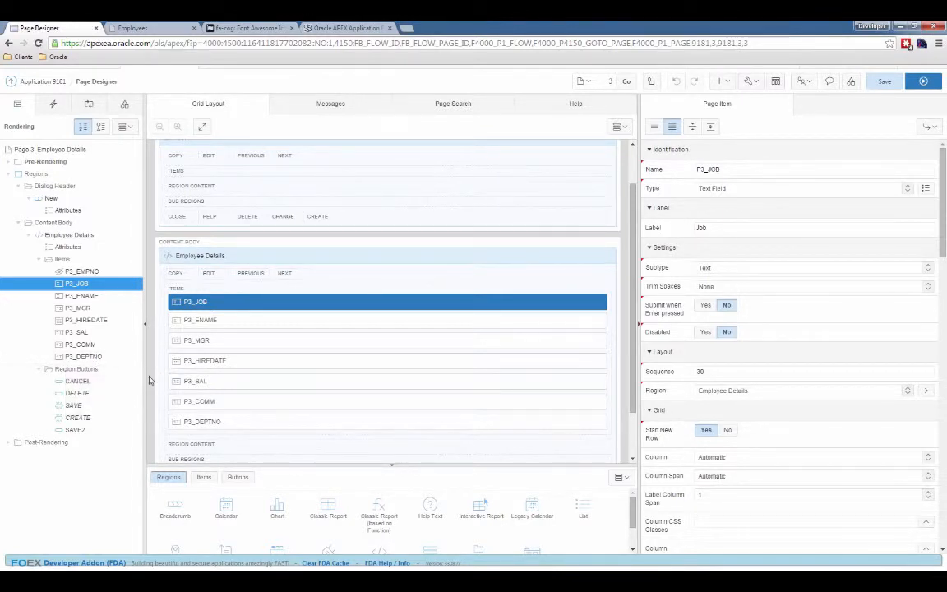
pyautogui.moveTo(148, 355)
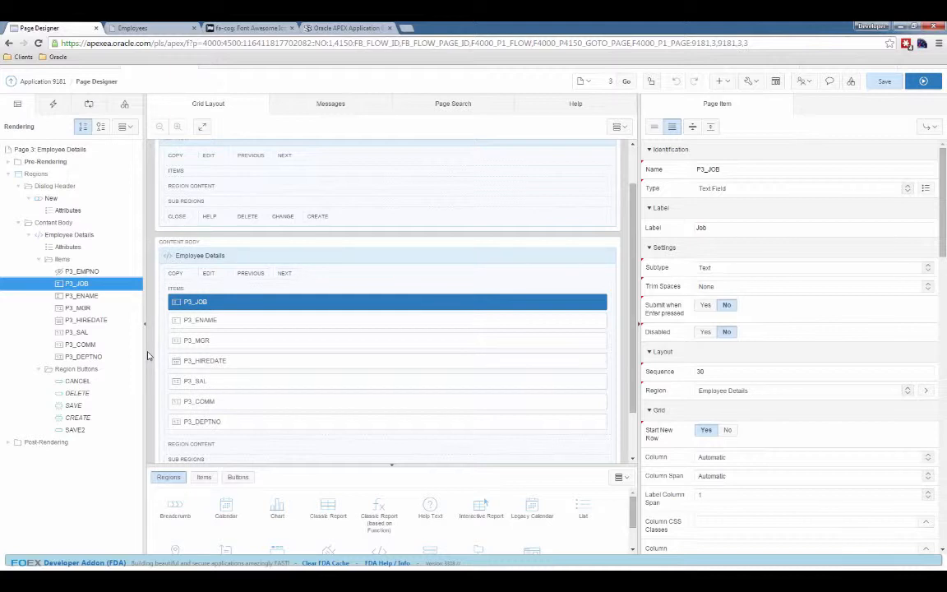
pyautogui.moveTo(148, 335)
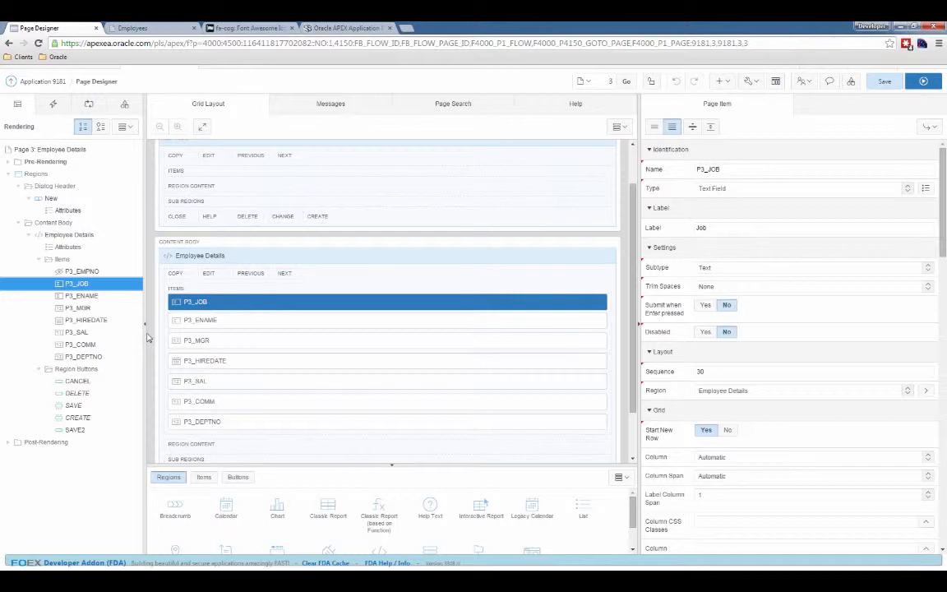
pyautogui.moveTo(145, 336)
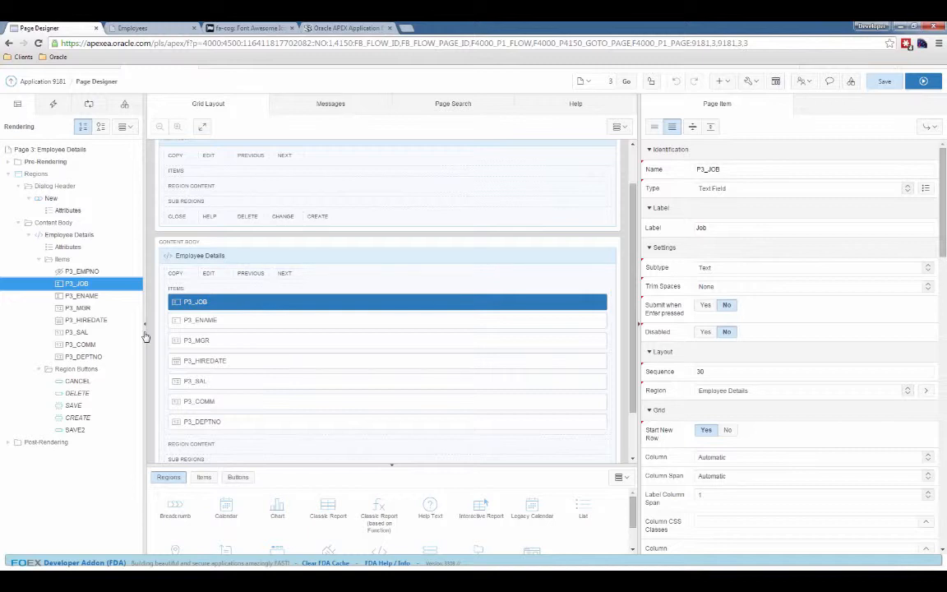
pyautogui.moveTo(123, 319)
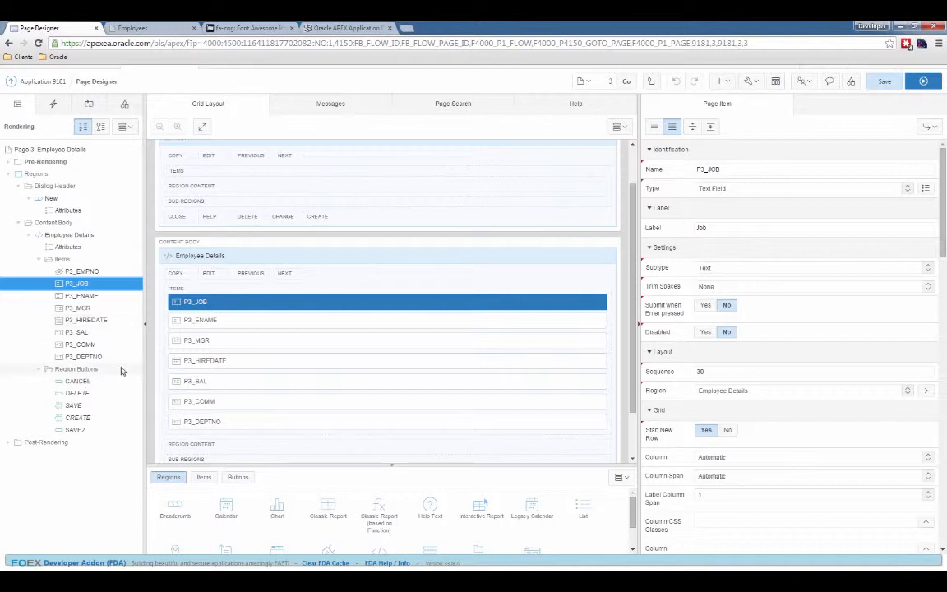
pyautogui.moveTo(496, 335)
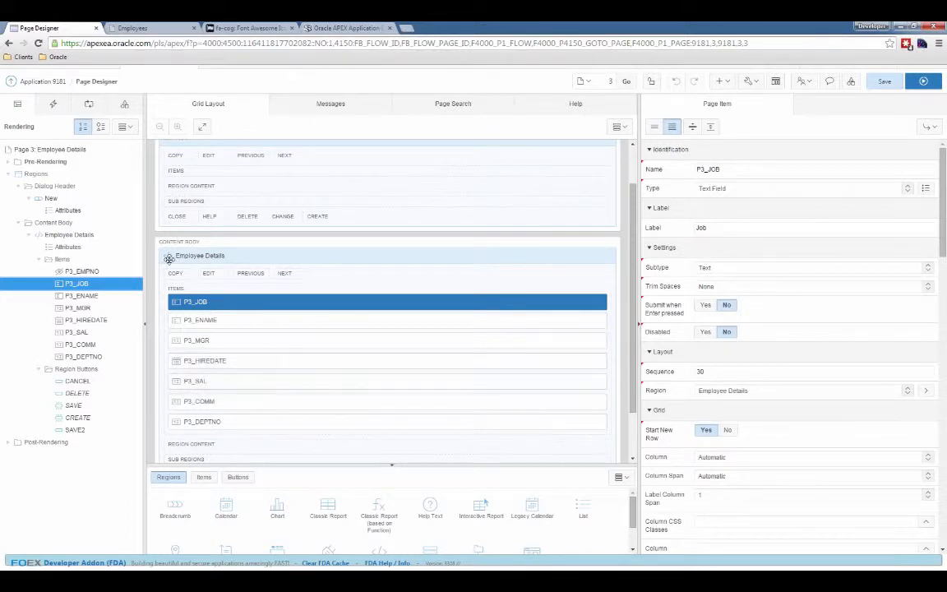
pyautogui.click(82, 271)
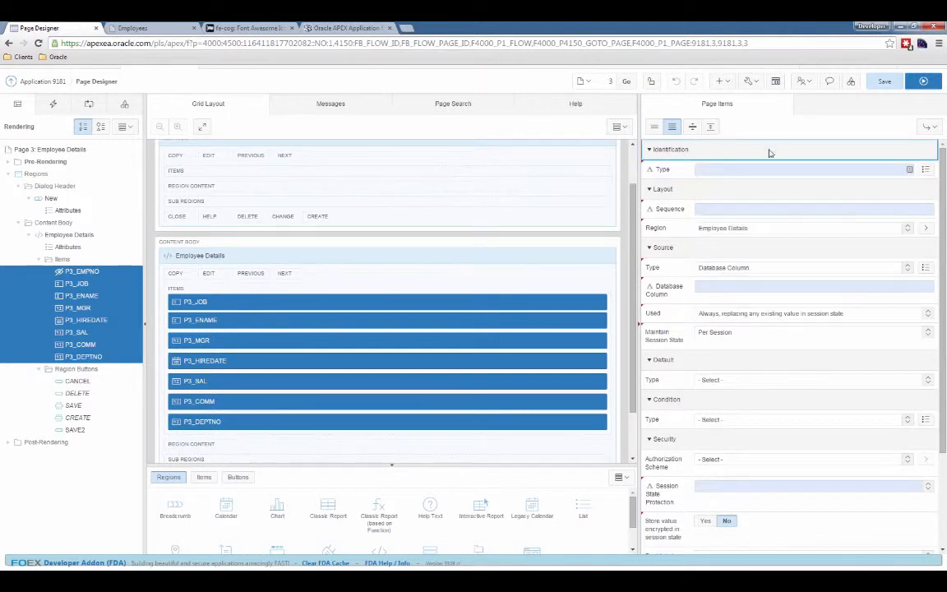
# Step: Set the selected items' Source Type to Static Value and show the validation Messages list
pyautogui.click(670, 148)
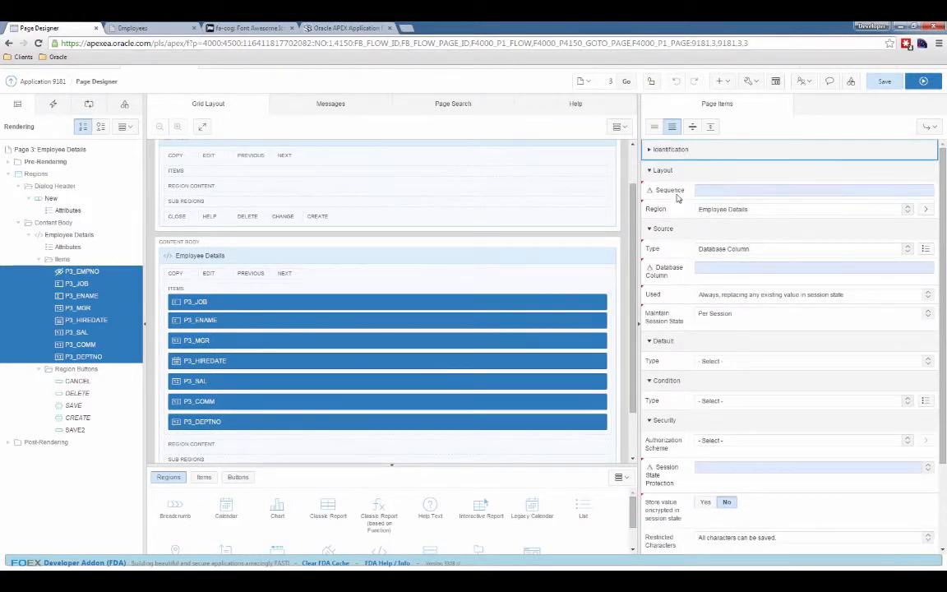
pyautogui.moveTo(748, 206)
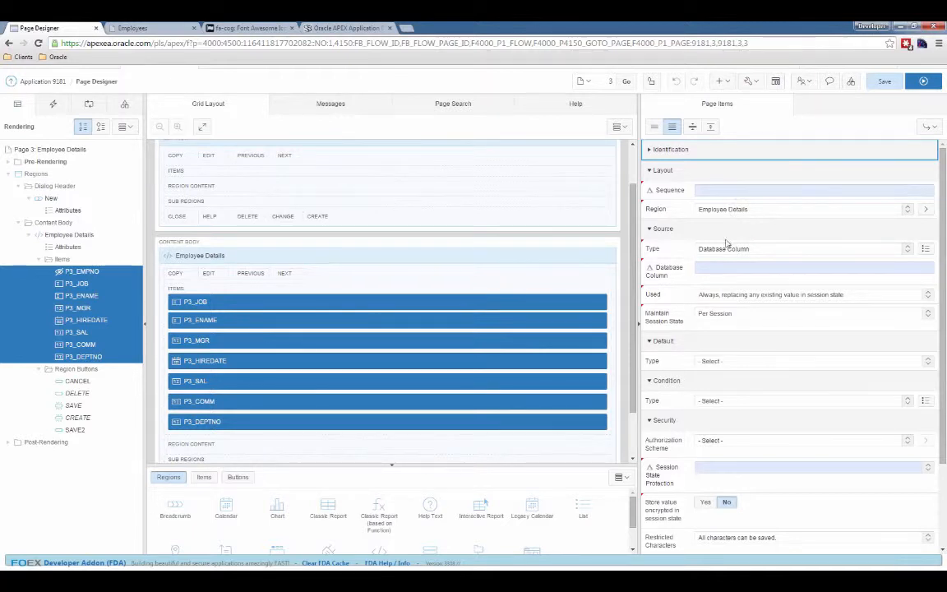
pyautogui.moveTo(726, 240)
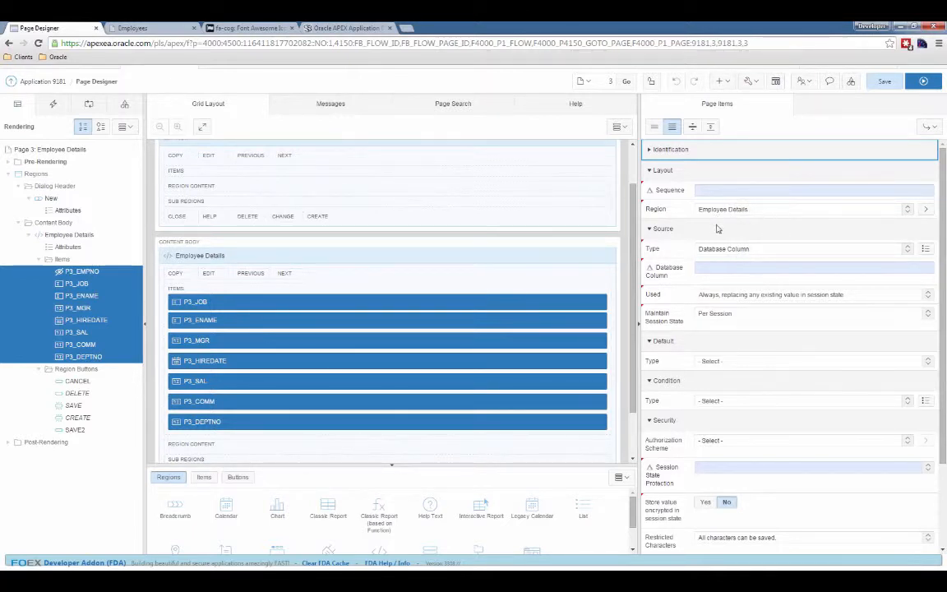
pyautogui.moveTo(760, 267)
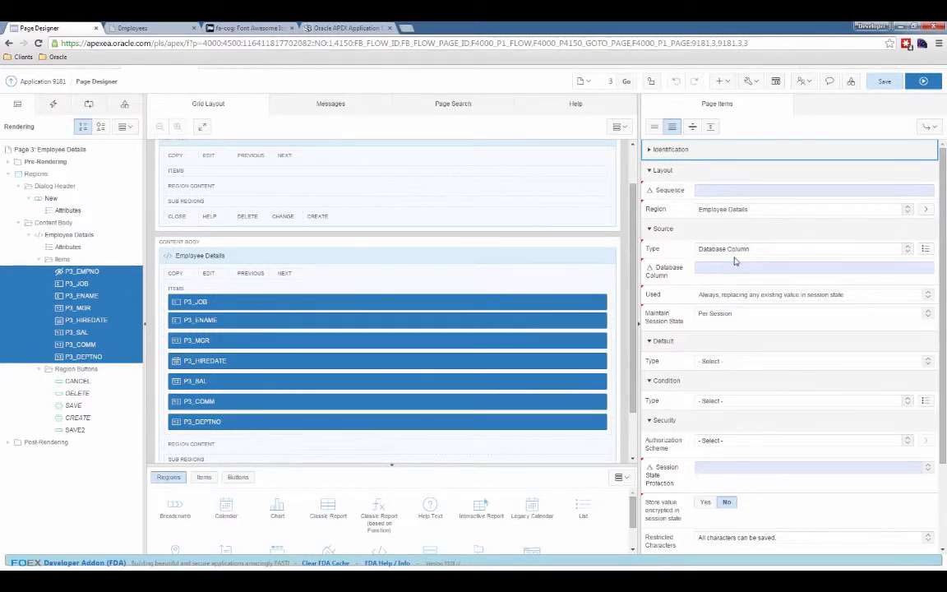
pyautogui.scroll(-3)
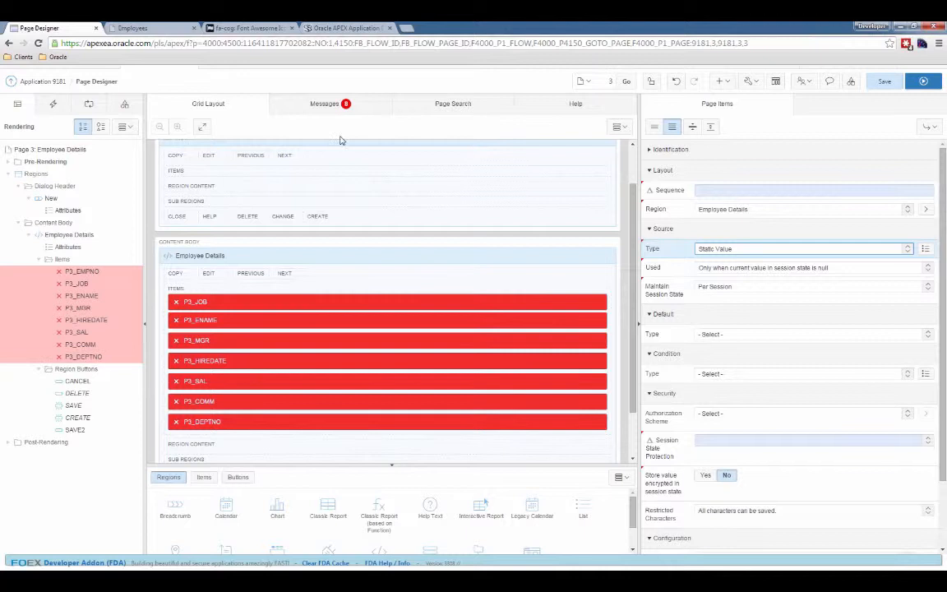
pyautogui.click(324, 104)
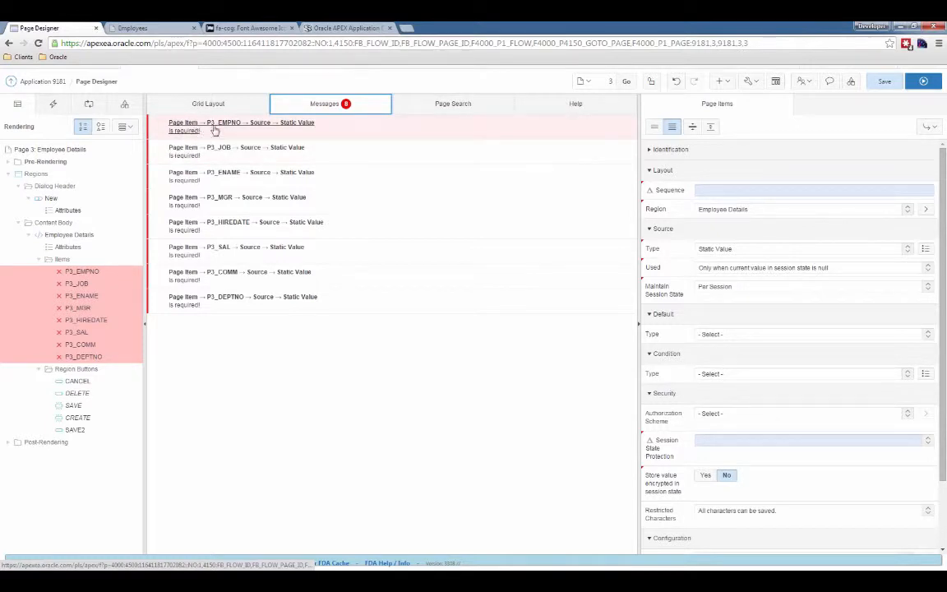
pyautogui.moveTo(204, 132)
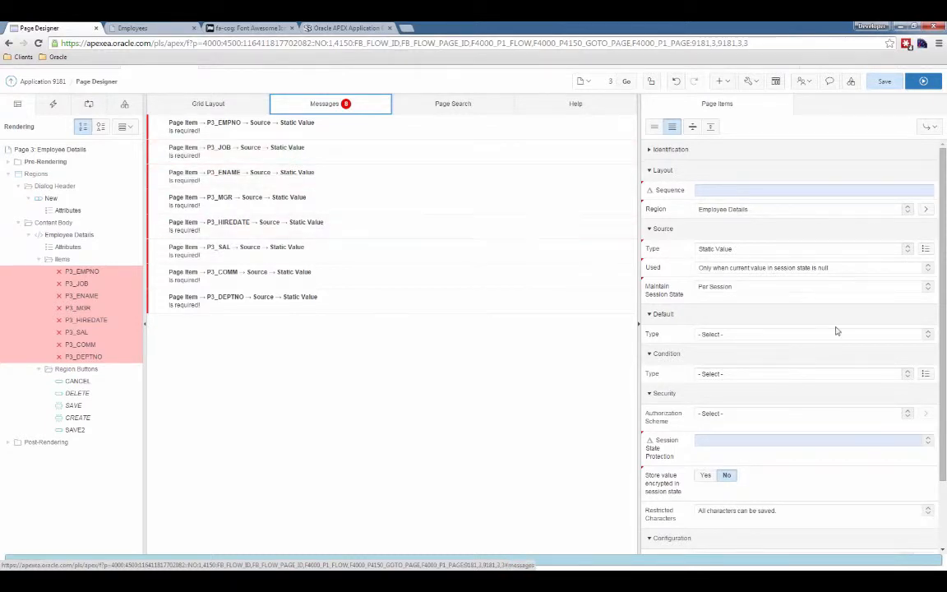
pyautogui.click(802, 249)
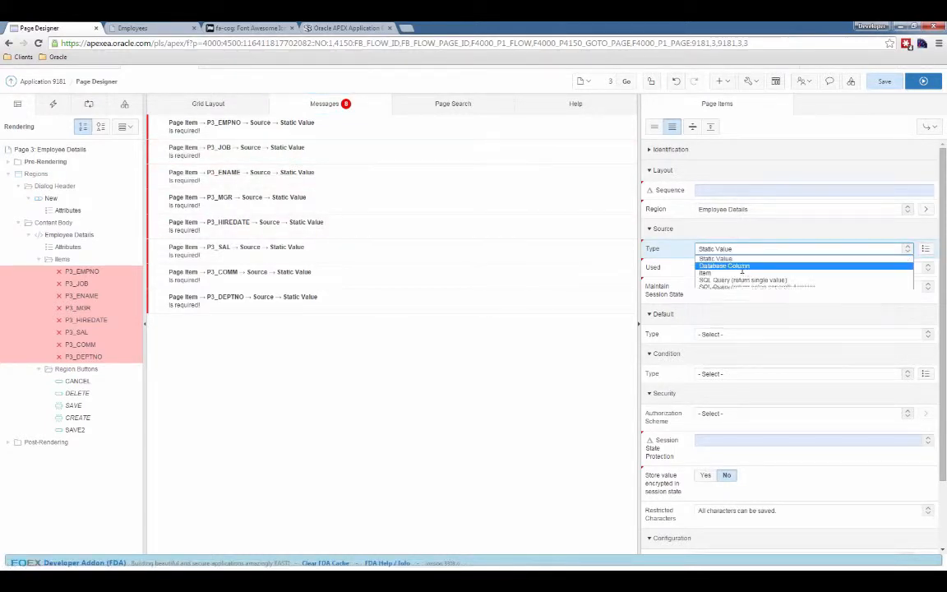
pyautogui.click(724, 266)
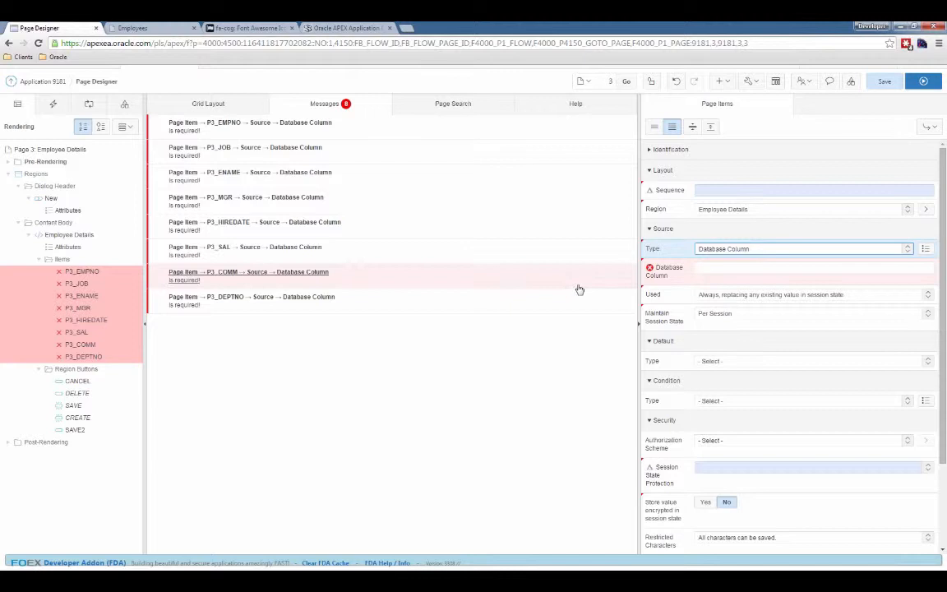
pyautogui.click(803, 248)
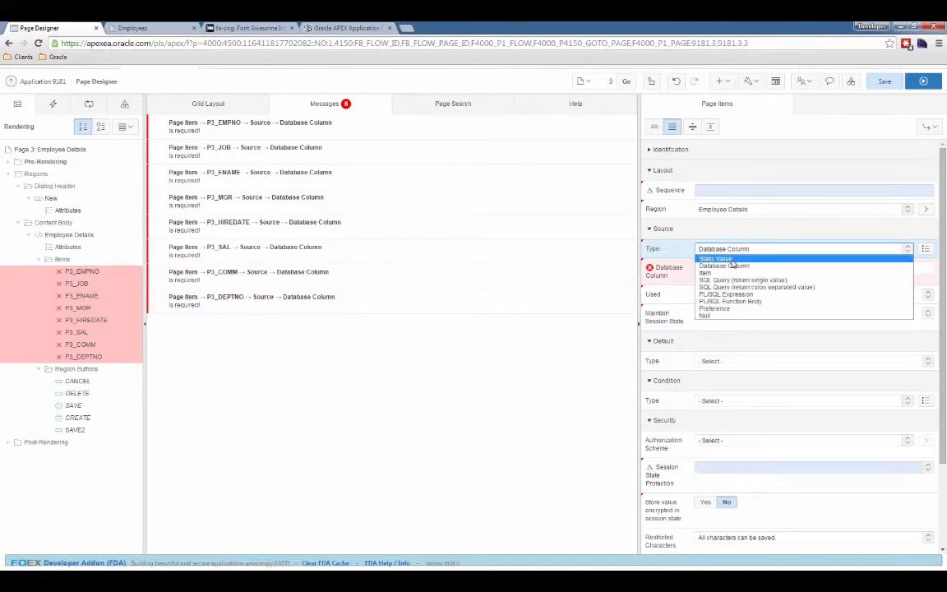
pyautogui.click(713, 258)
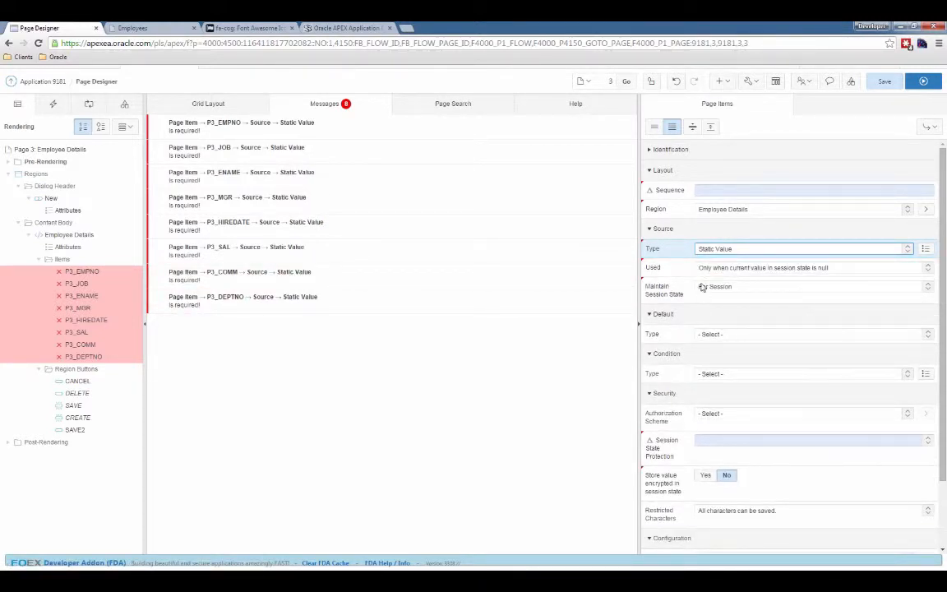
pyautogui.click(812, 286)
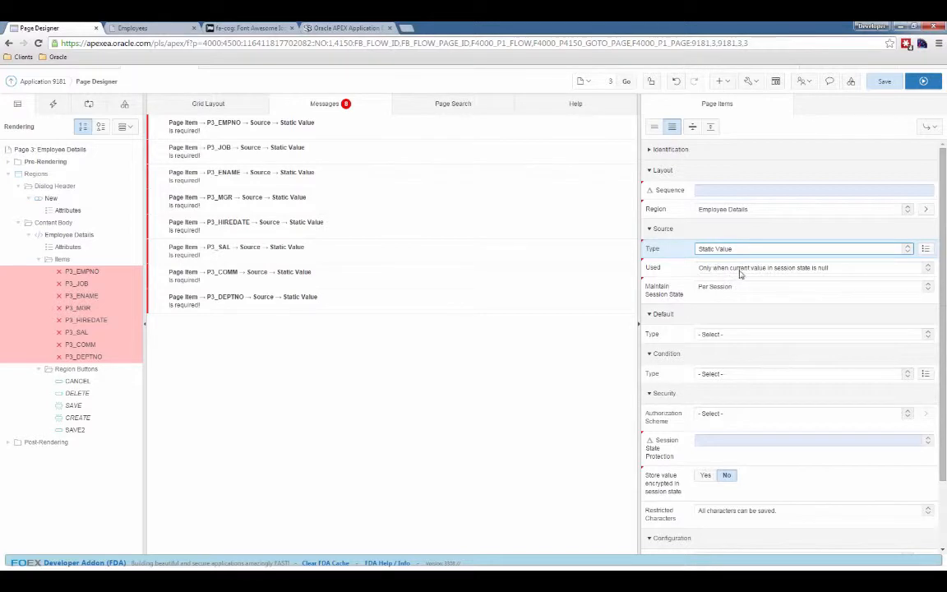
pyautogui.moveTo(779, 299)
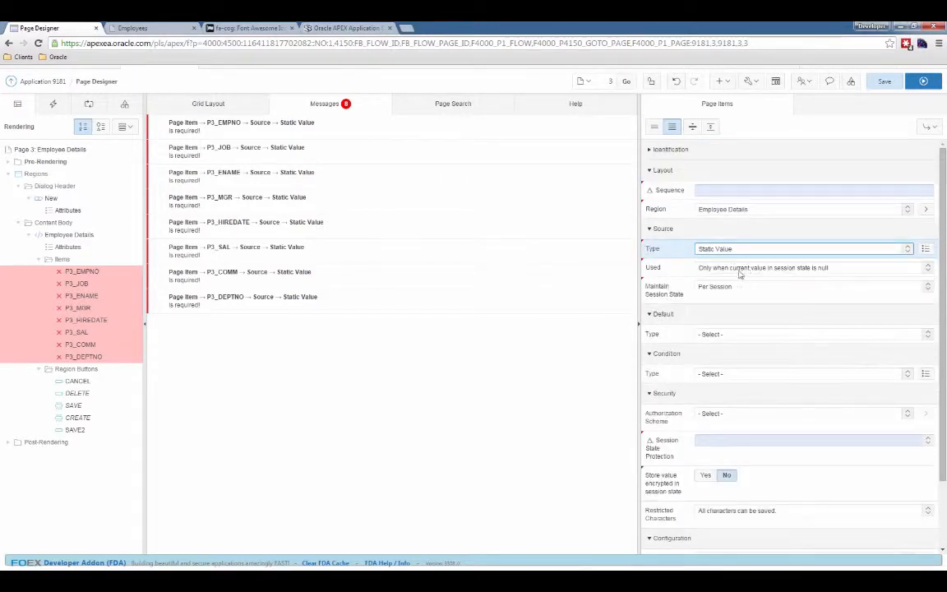
pyautogui.click(77, 307)
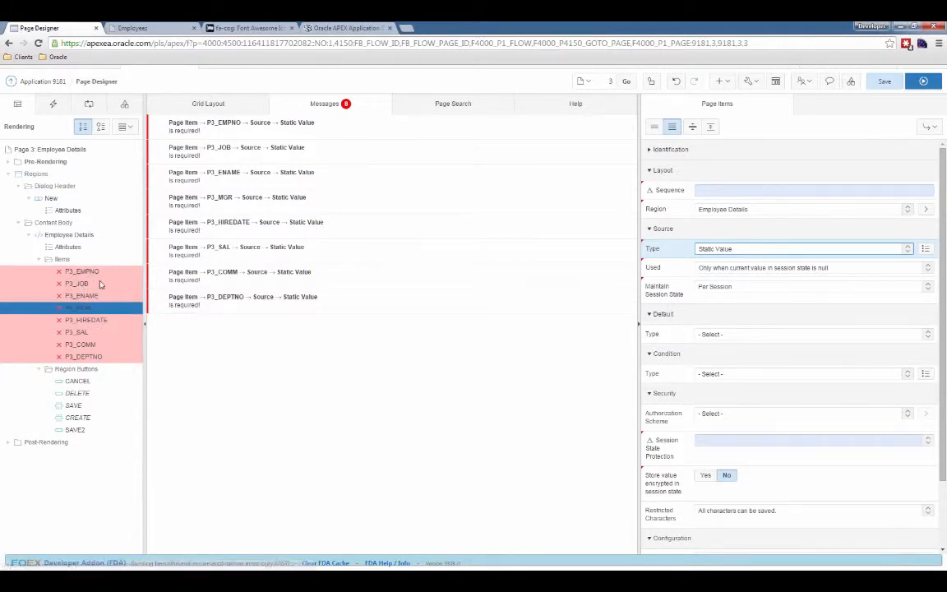
pyautogui.click(80, 271)
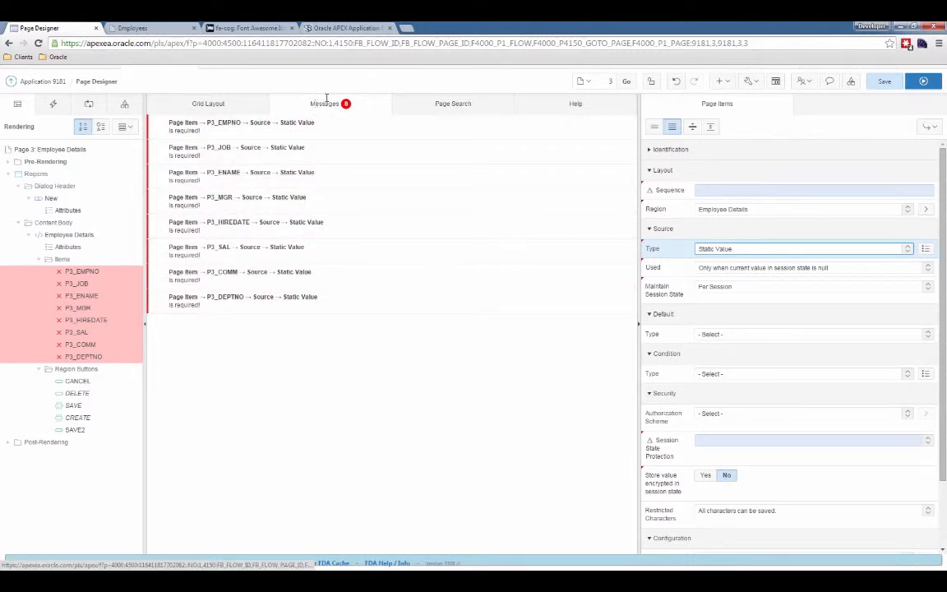
# Step: Select the P3_ENAME required-value message and return to the Grid Layout view
pyautogui.click(243, 172)
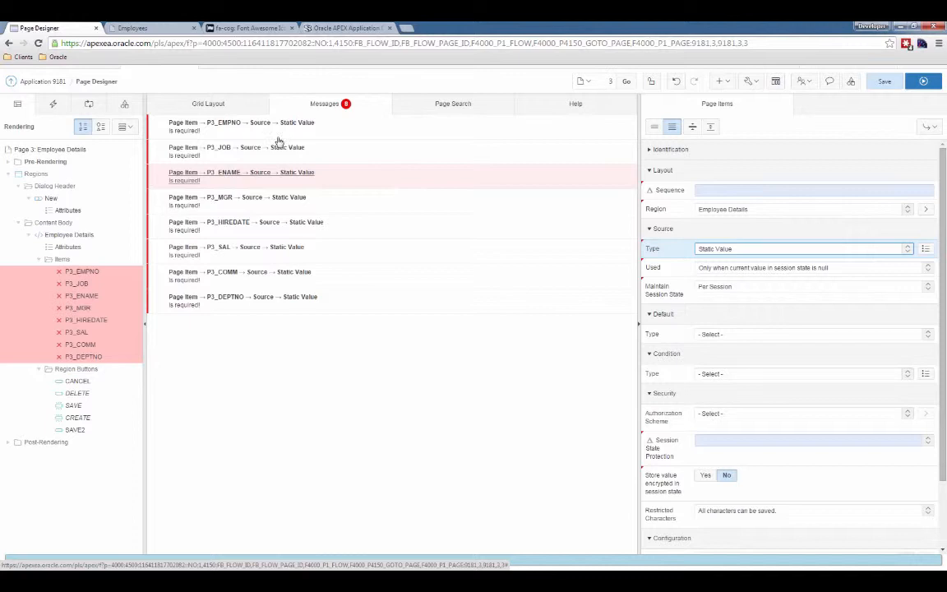
pyautogui.click(207, 102)
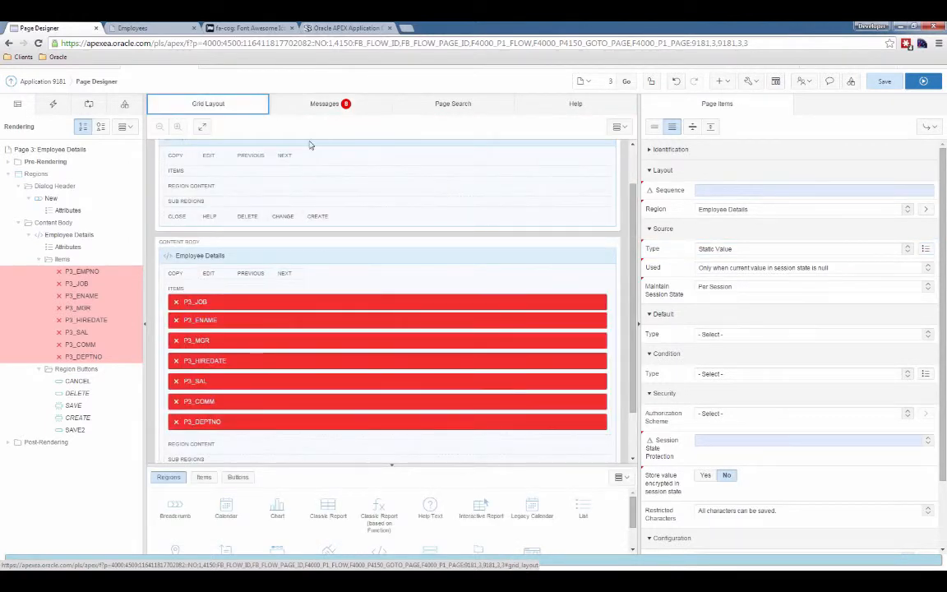